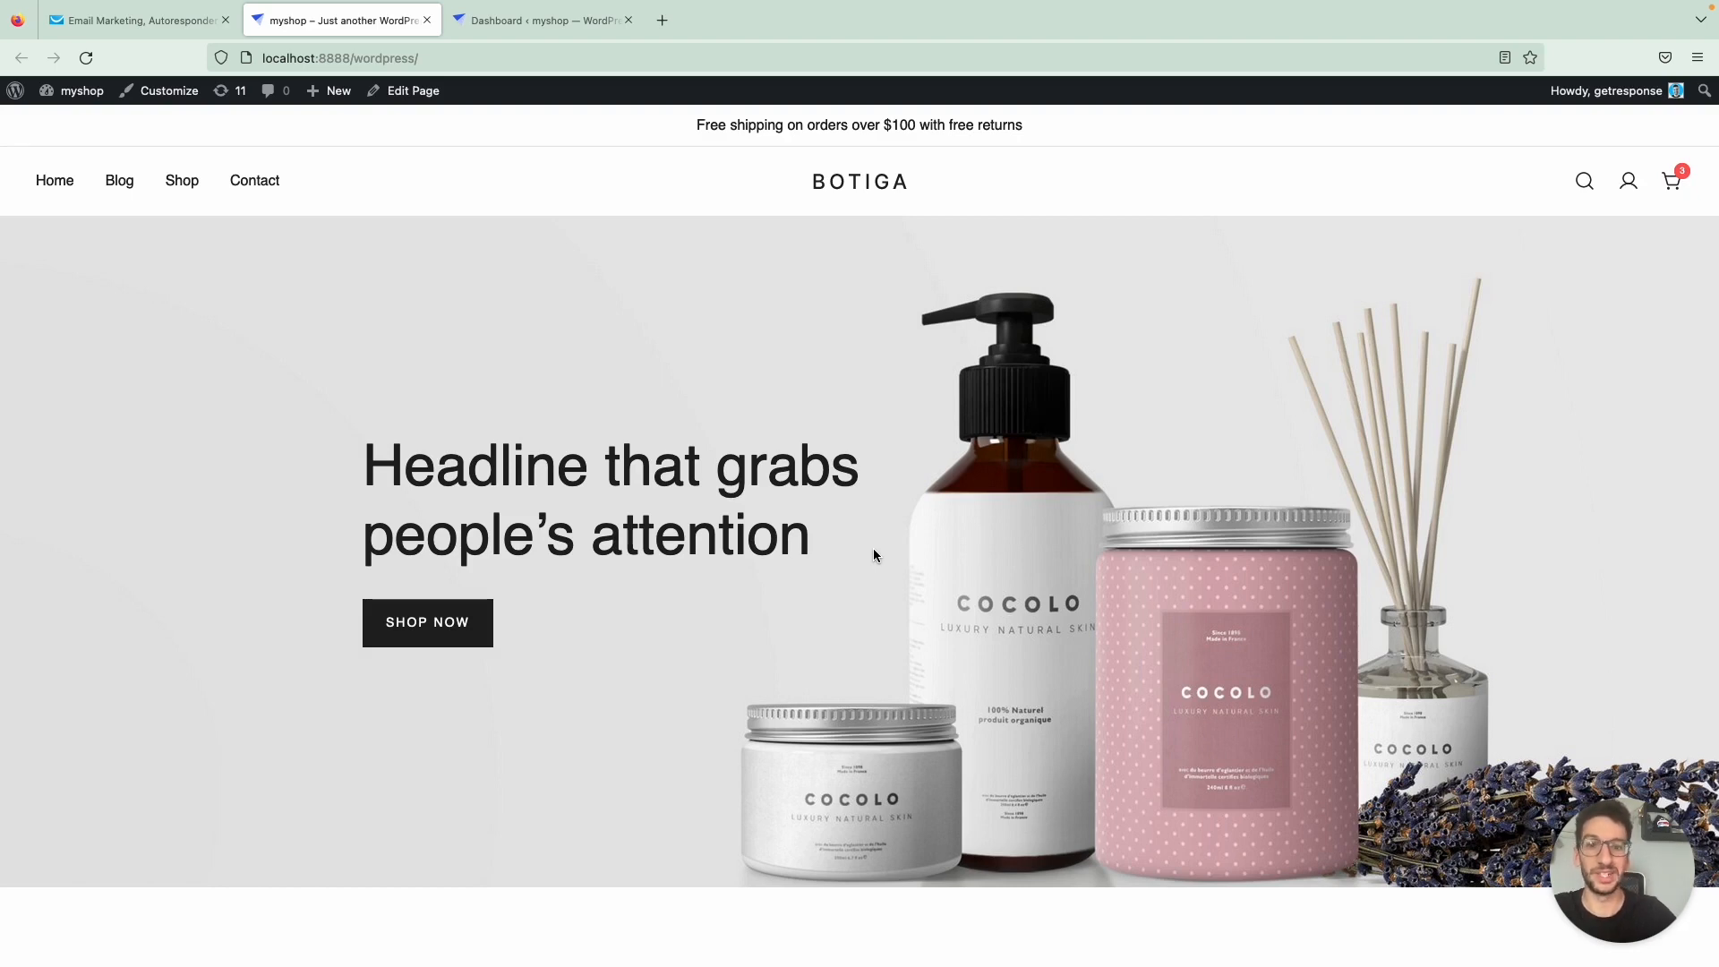
# Switch from the shop's front page to the GetResponse account dashboard
pyautogui.click(131, 19)
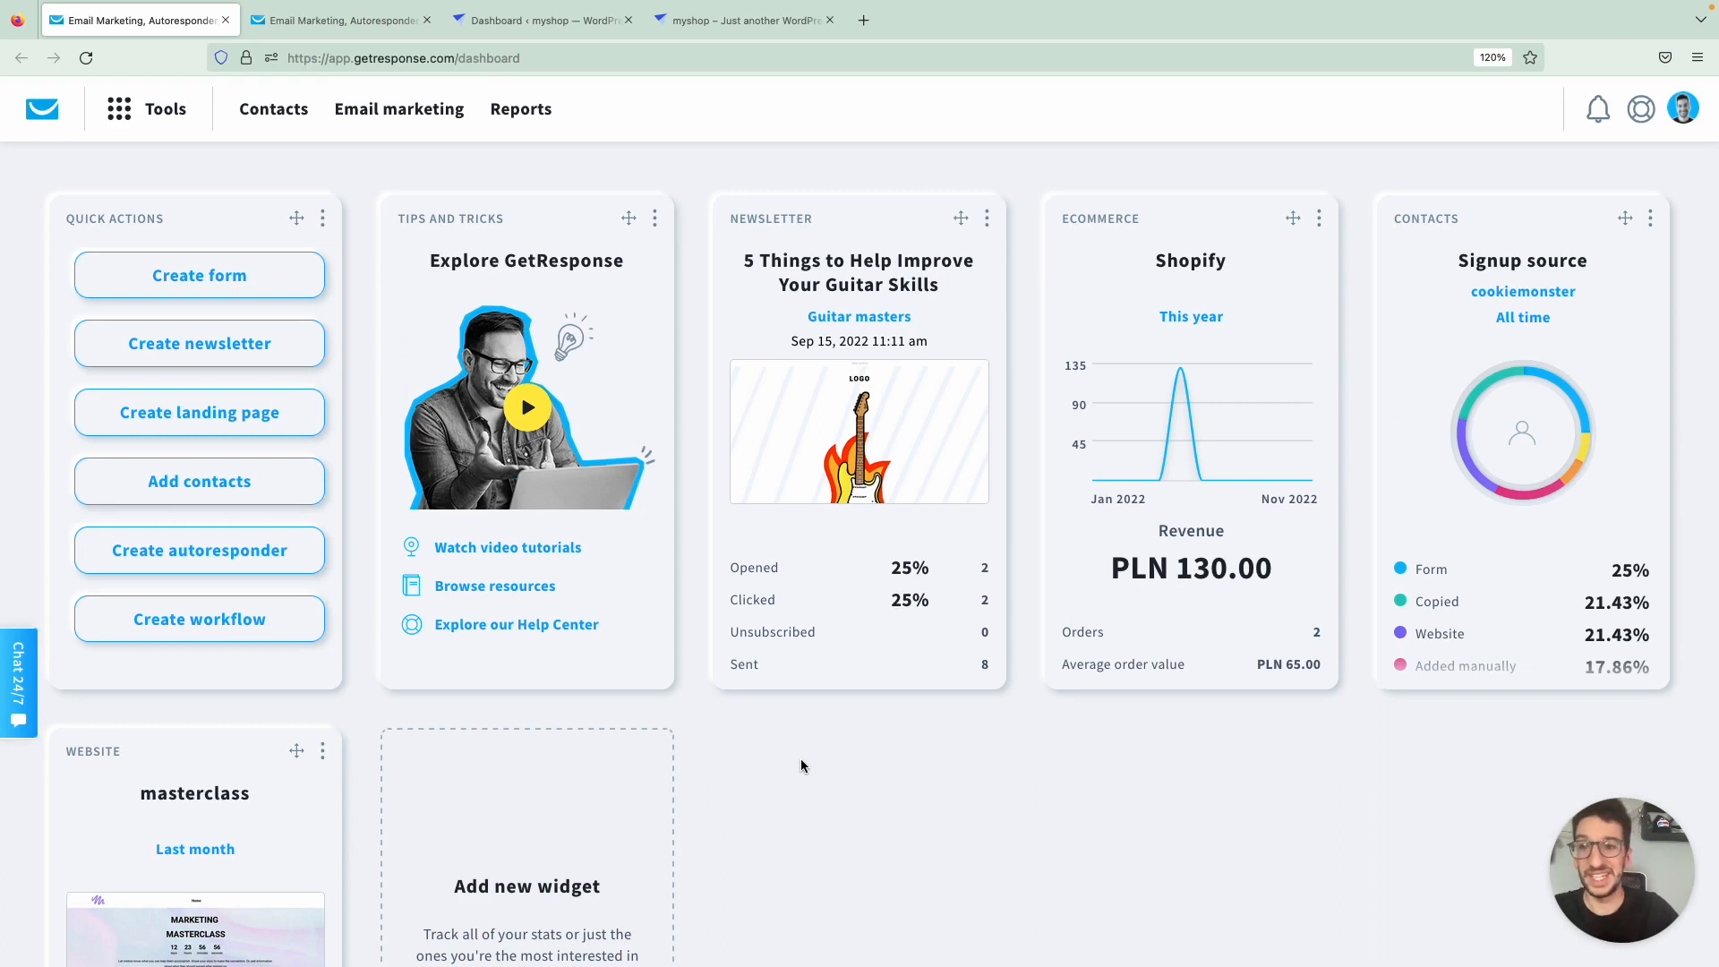
pyautogui.moveTo(443, 281)
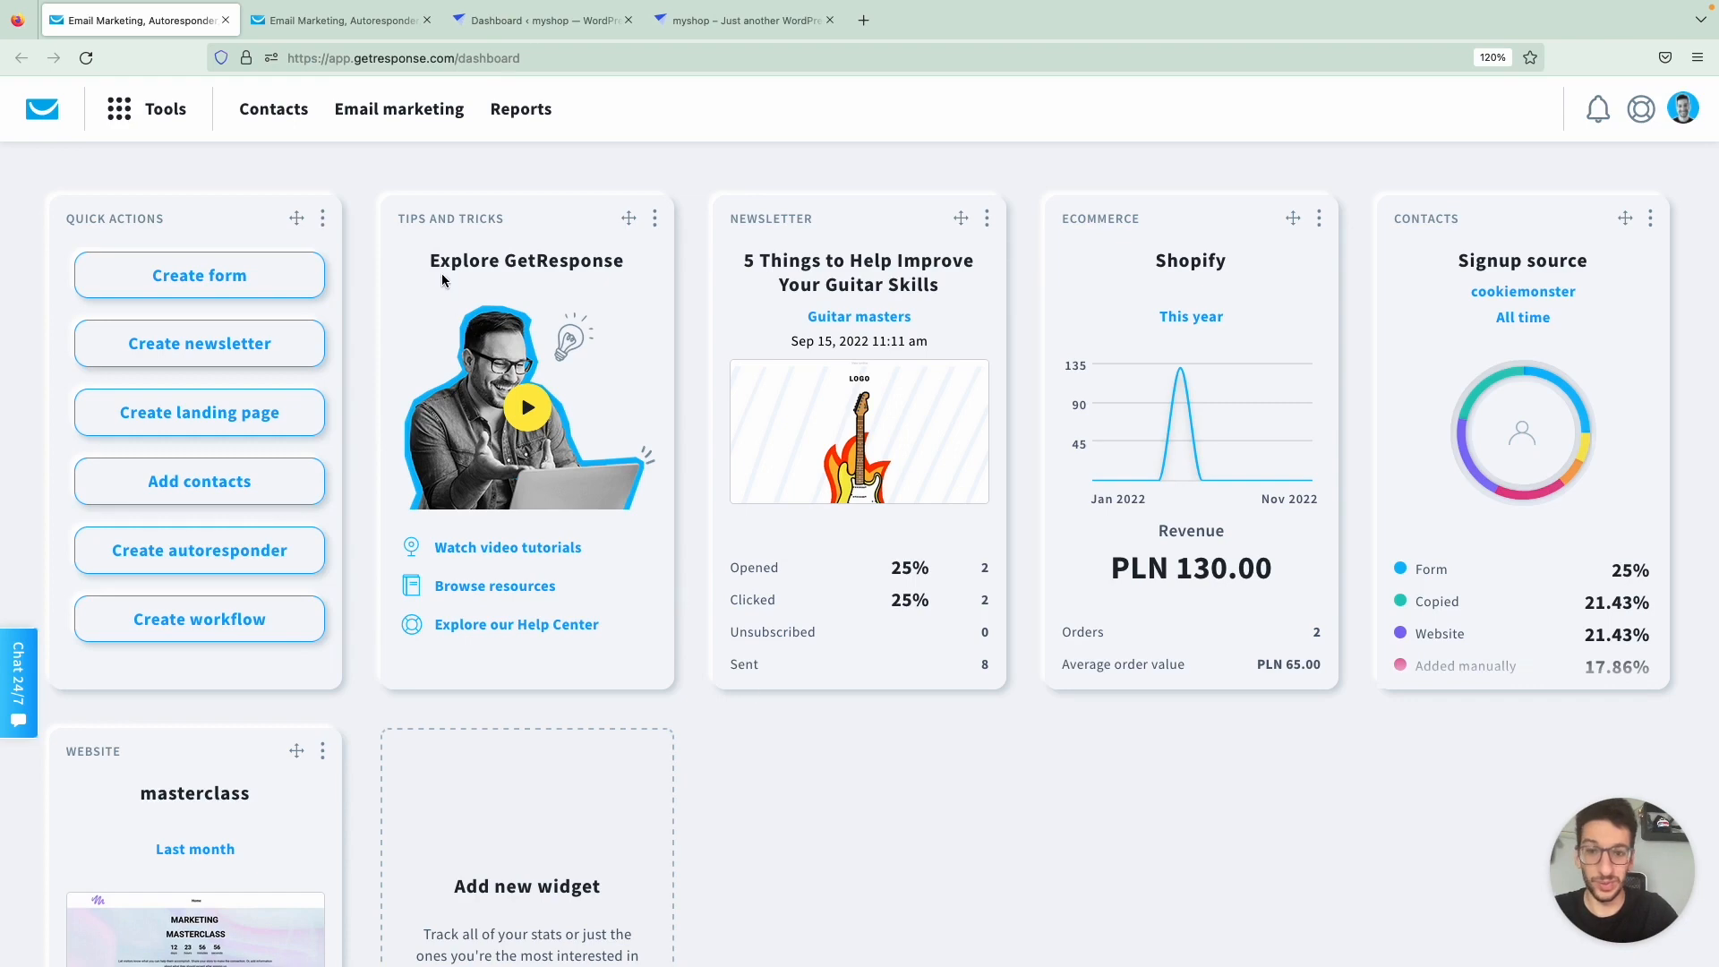
# Go to Tools > Web Connect and copy the website integration code snippet to the clipboard
pyautogui.click(118, 109)
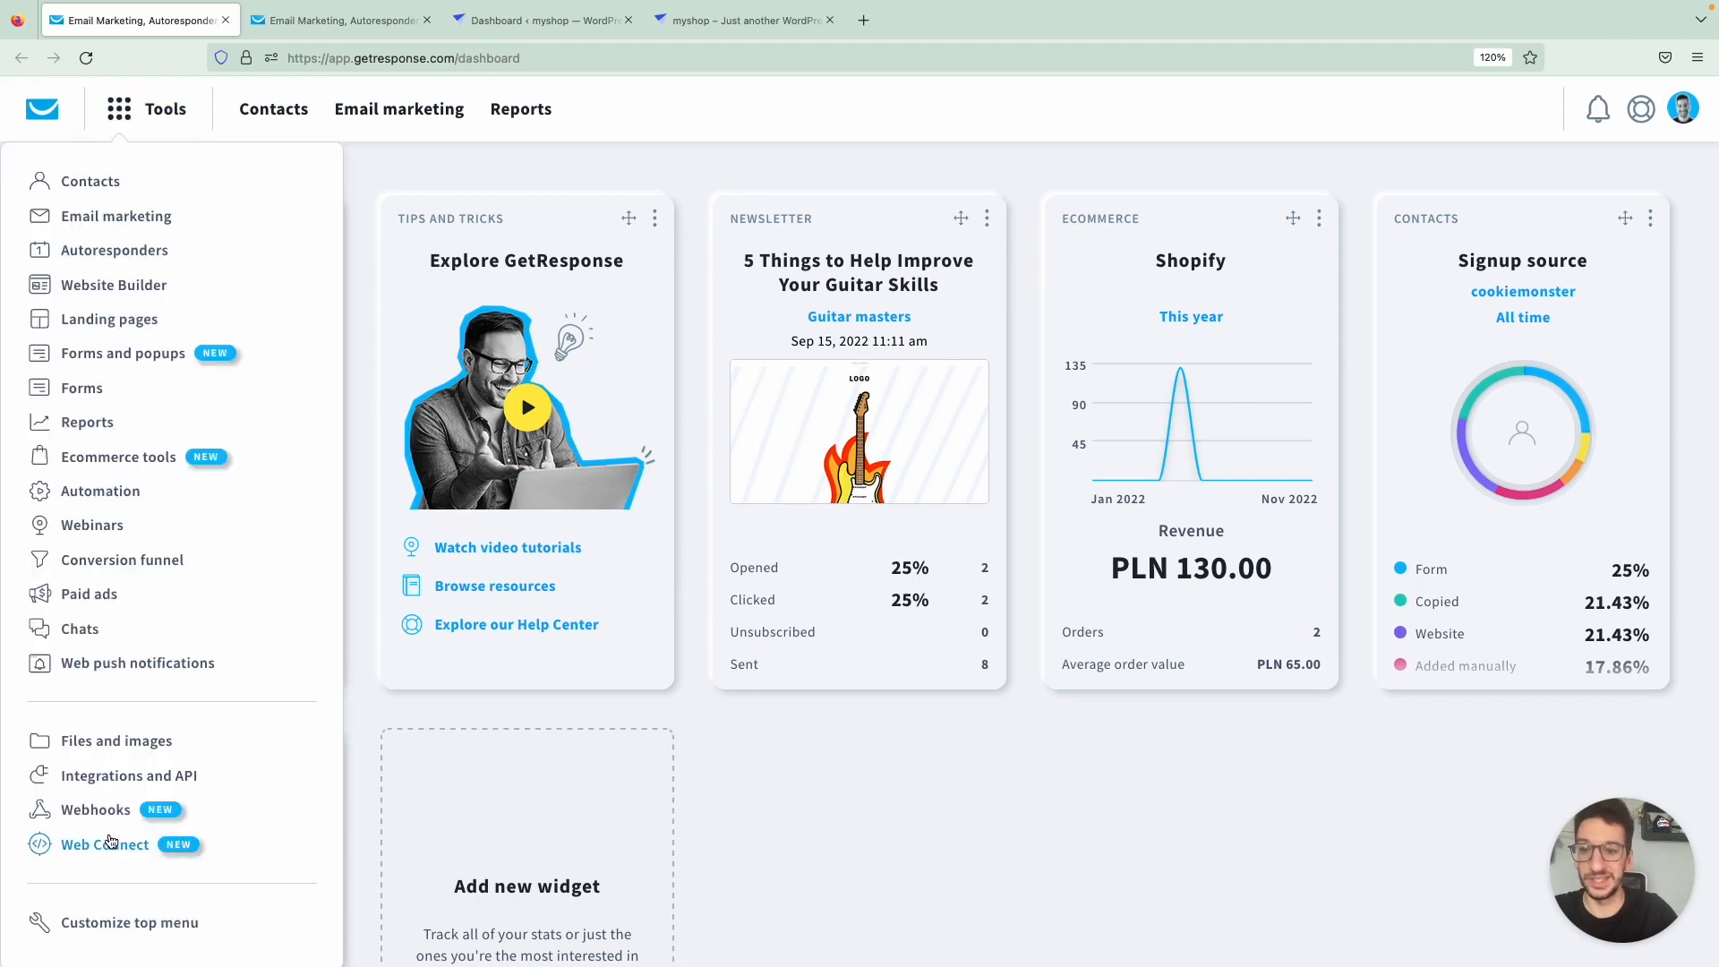
pyautogui.click(104, 843)
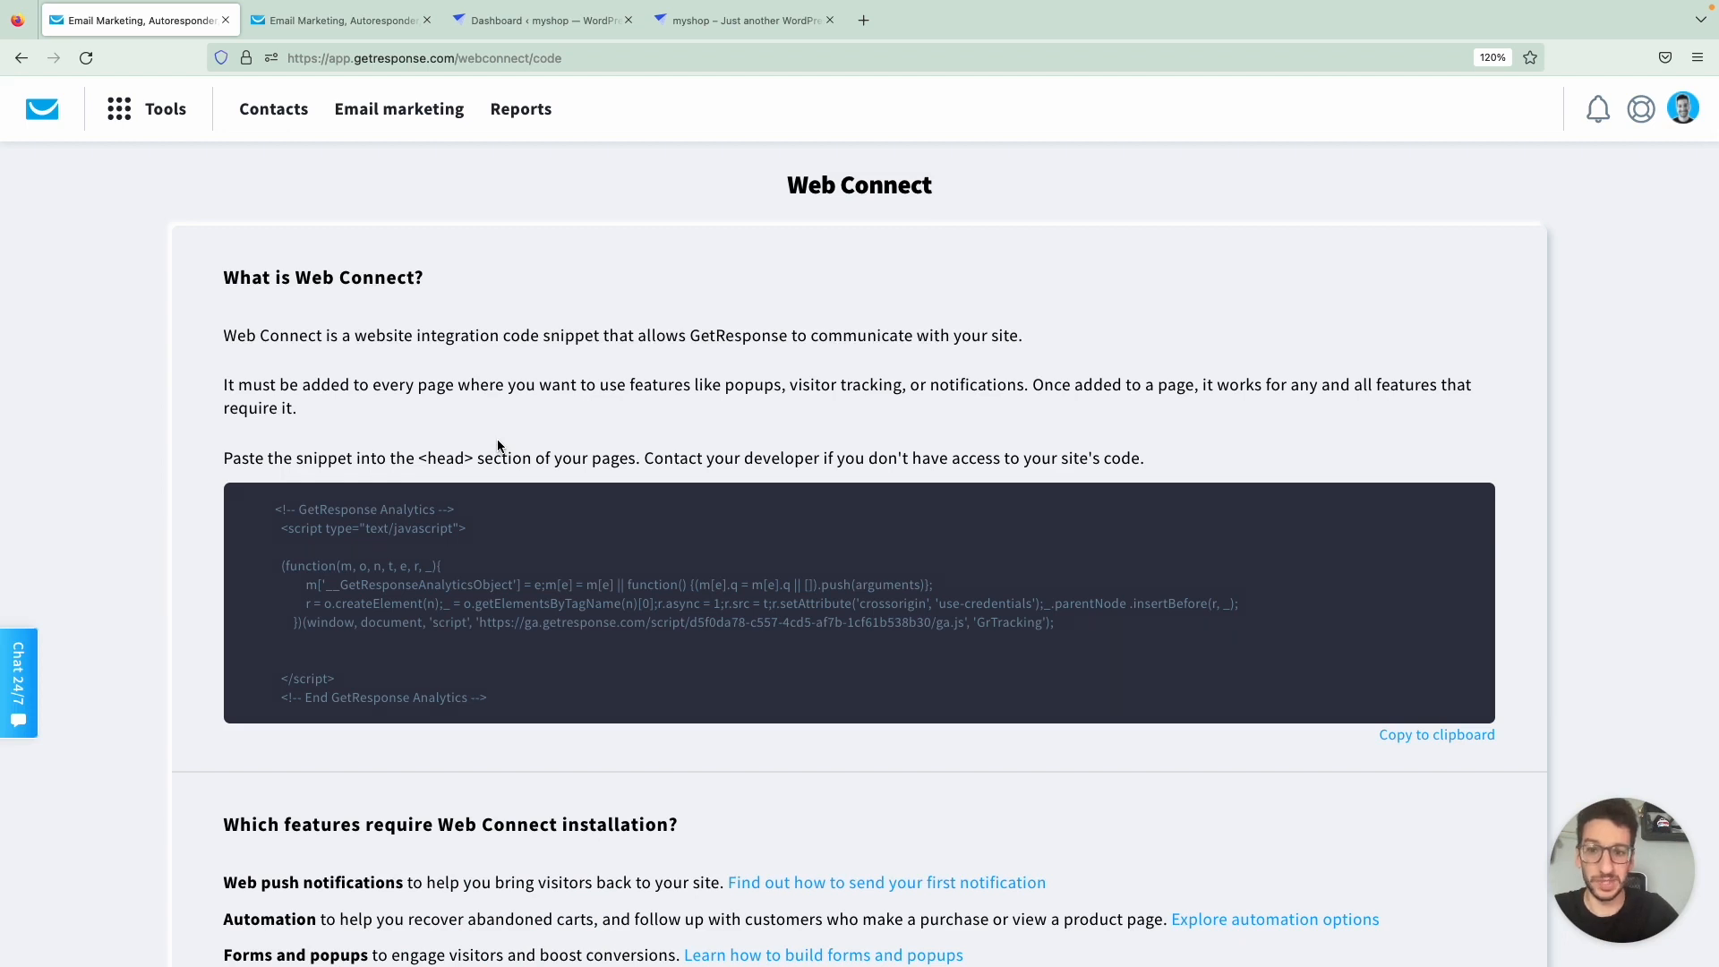
pyautogui.scroll(-3)
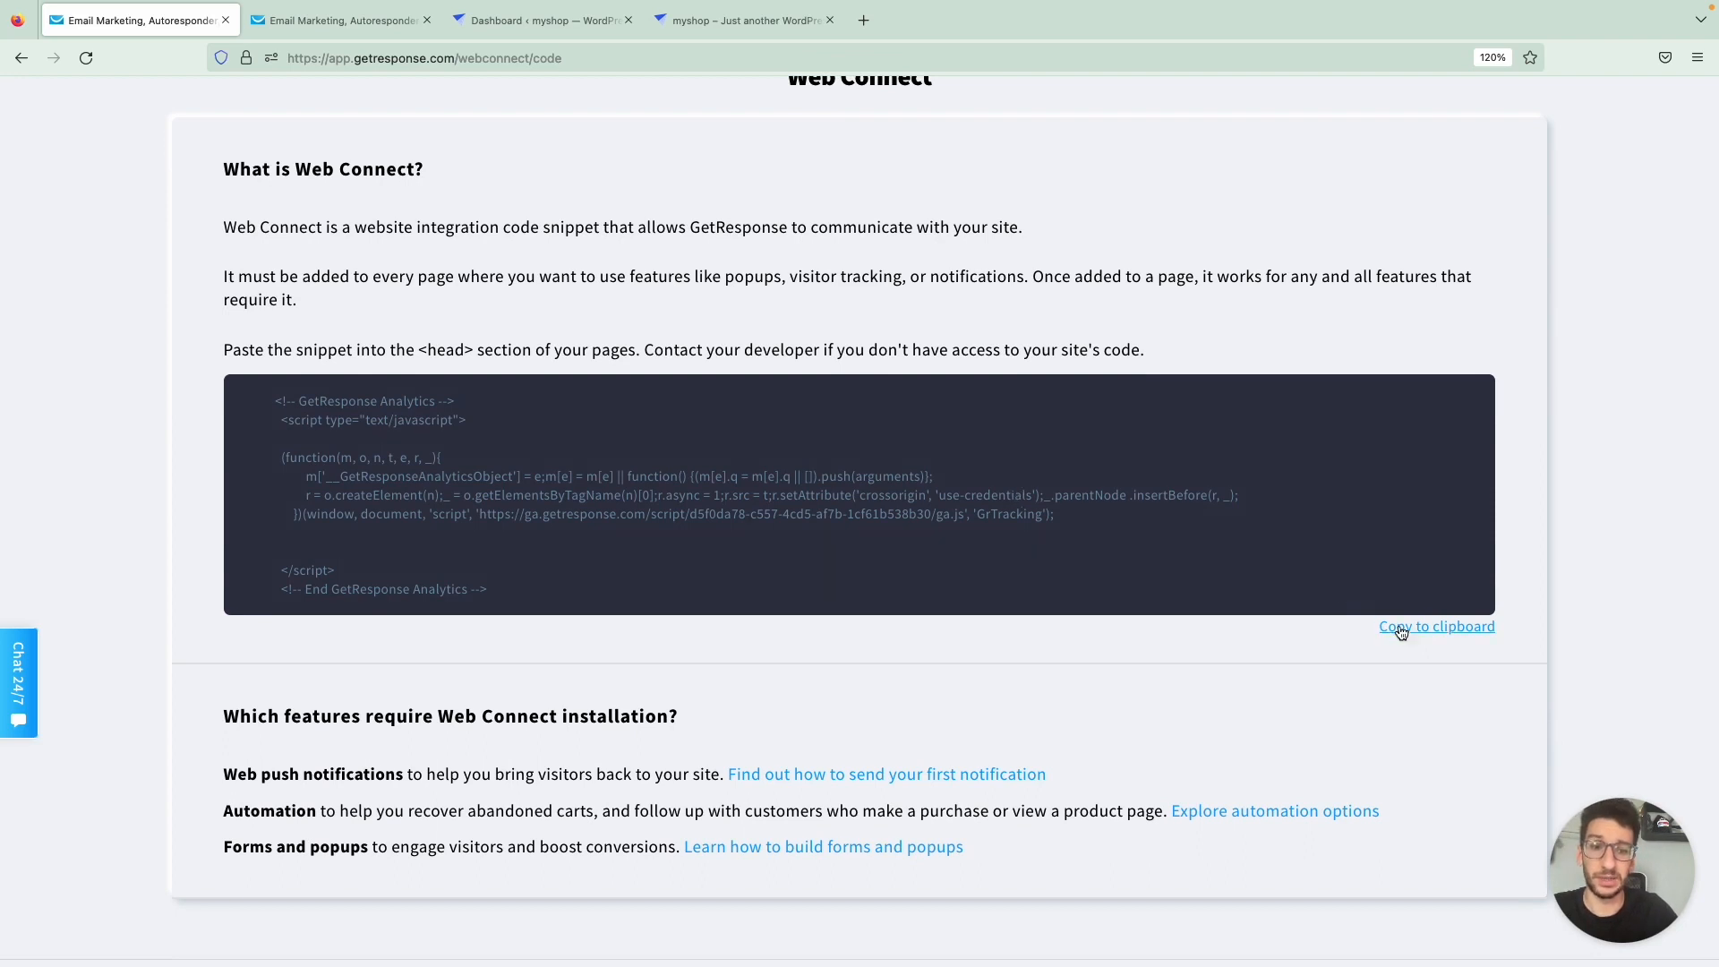
pyautogui.click(1436, 627)
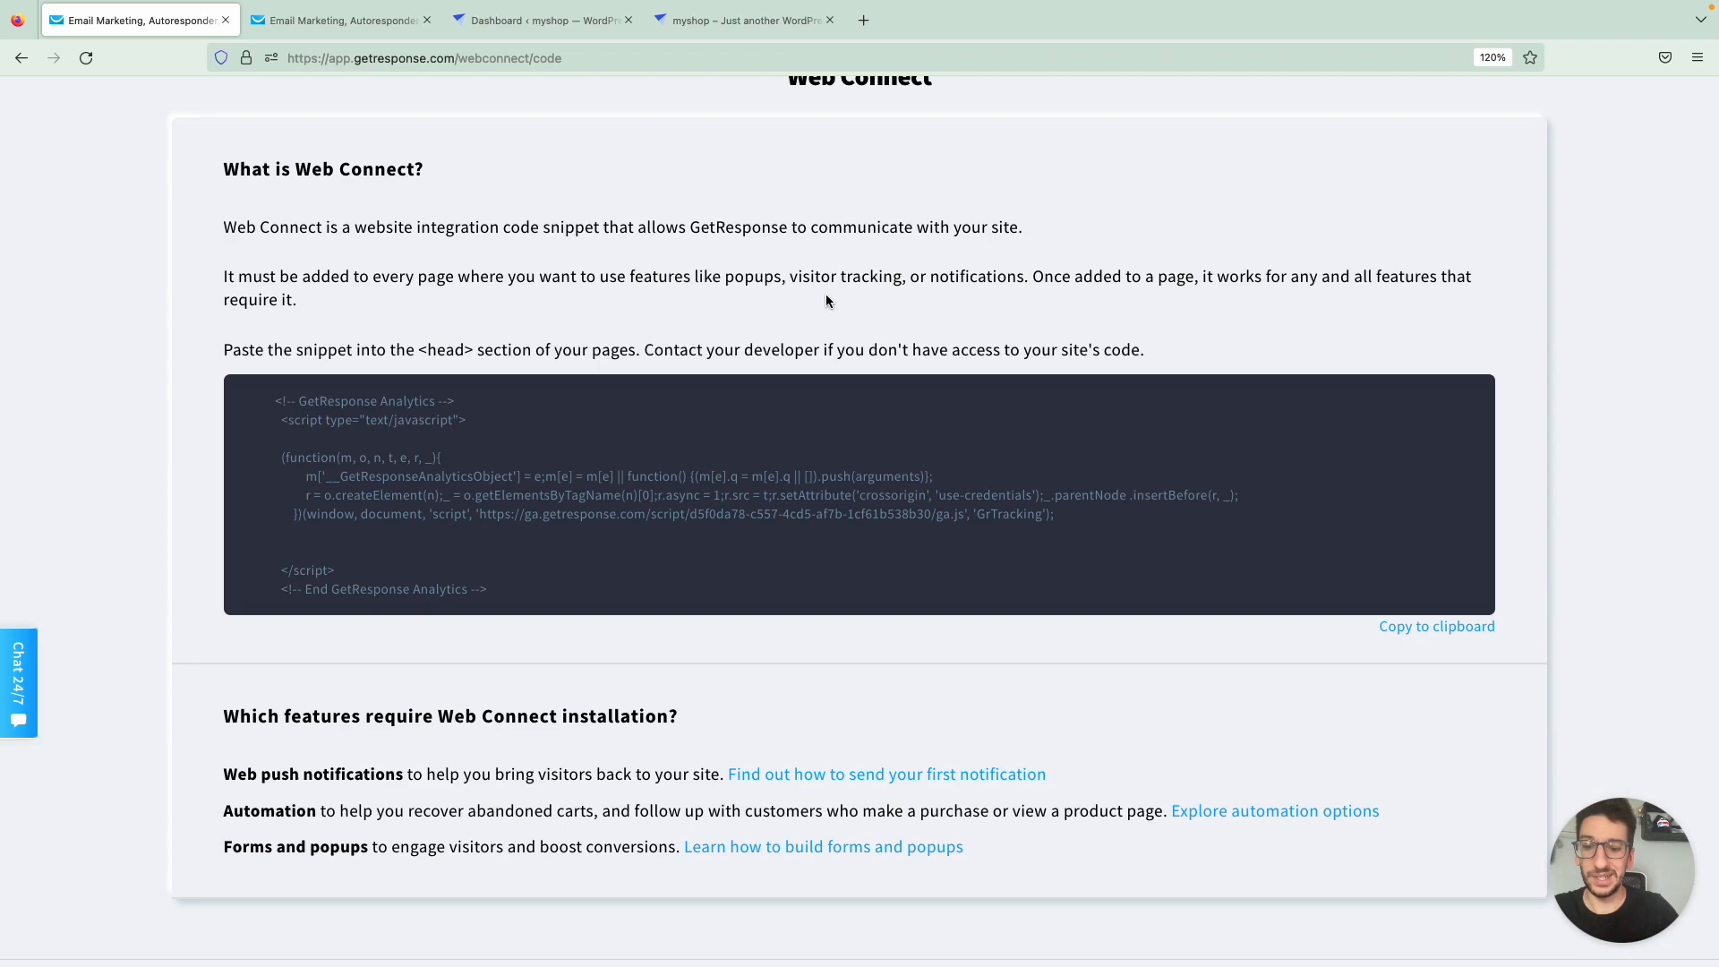
pyautogui.moveTo(528, 50)
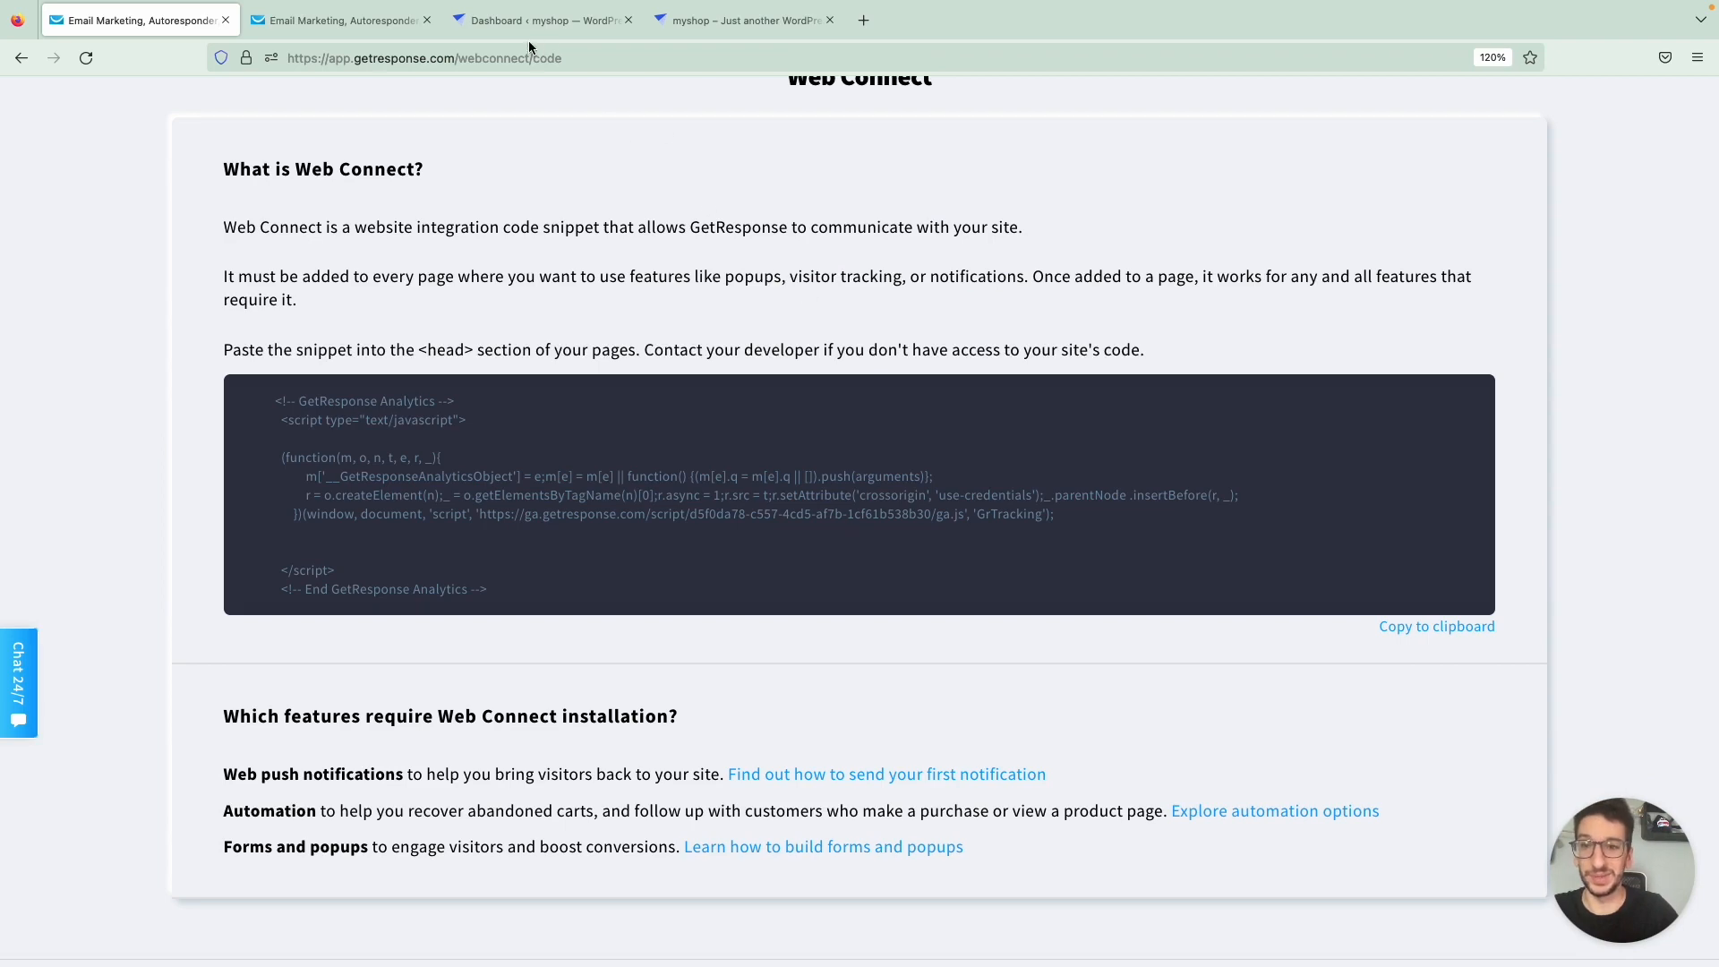
# Open Appearance > Theme File Editor for the Botiga theme from the WordPress dashboard
pyautogui.click(537, 19)
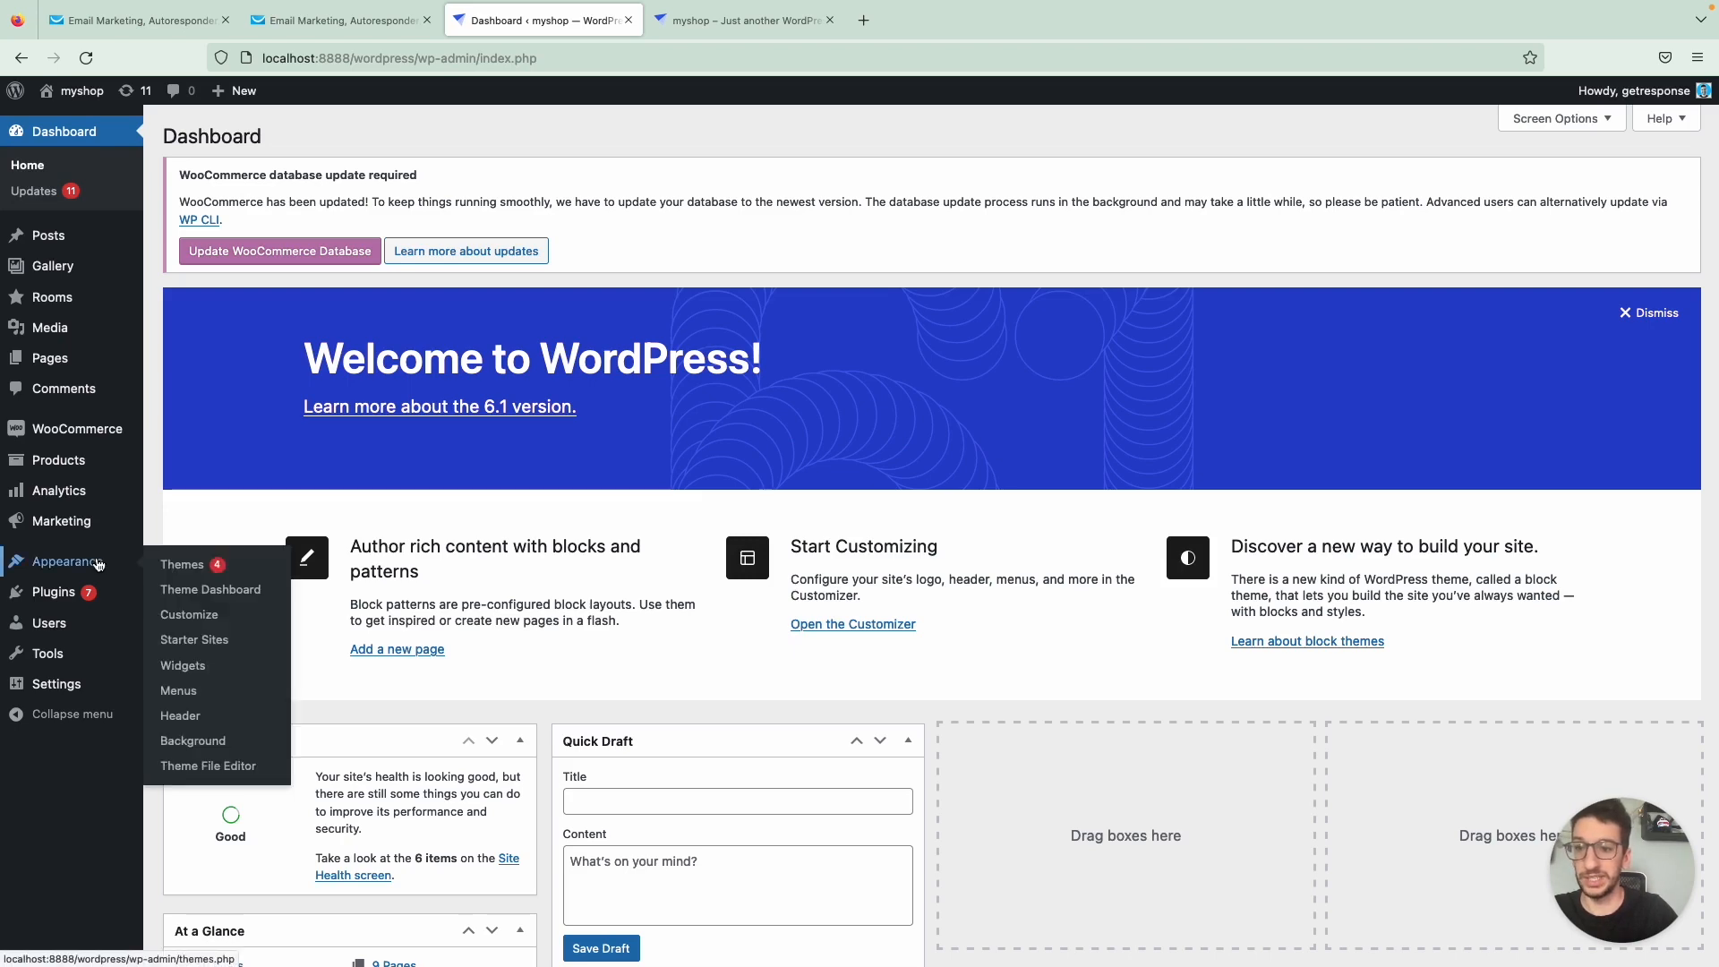
pyautogui.click(207, 765)
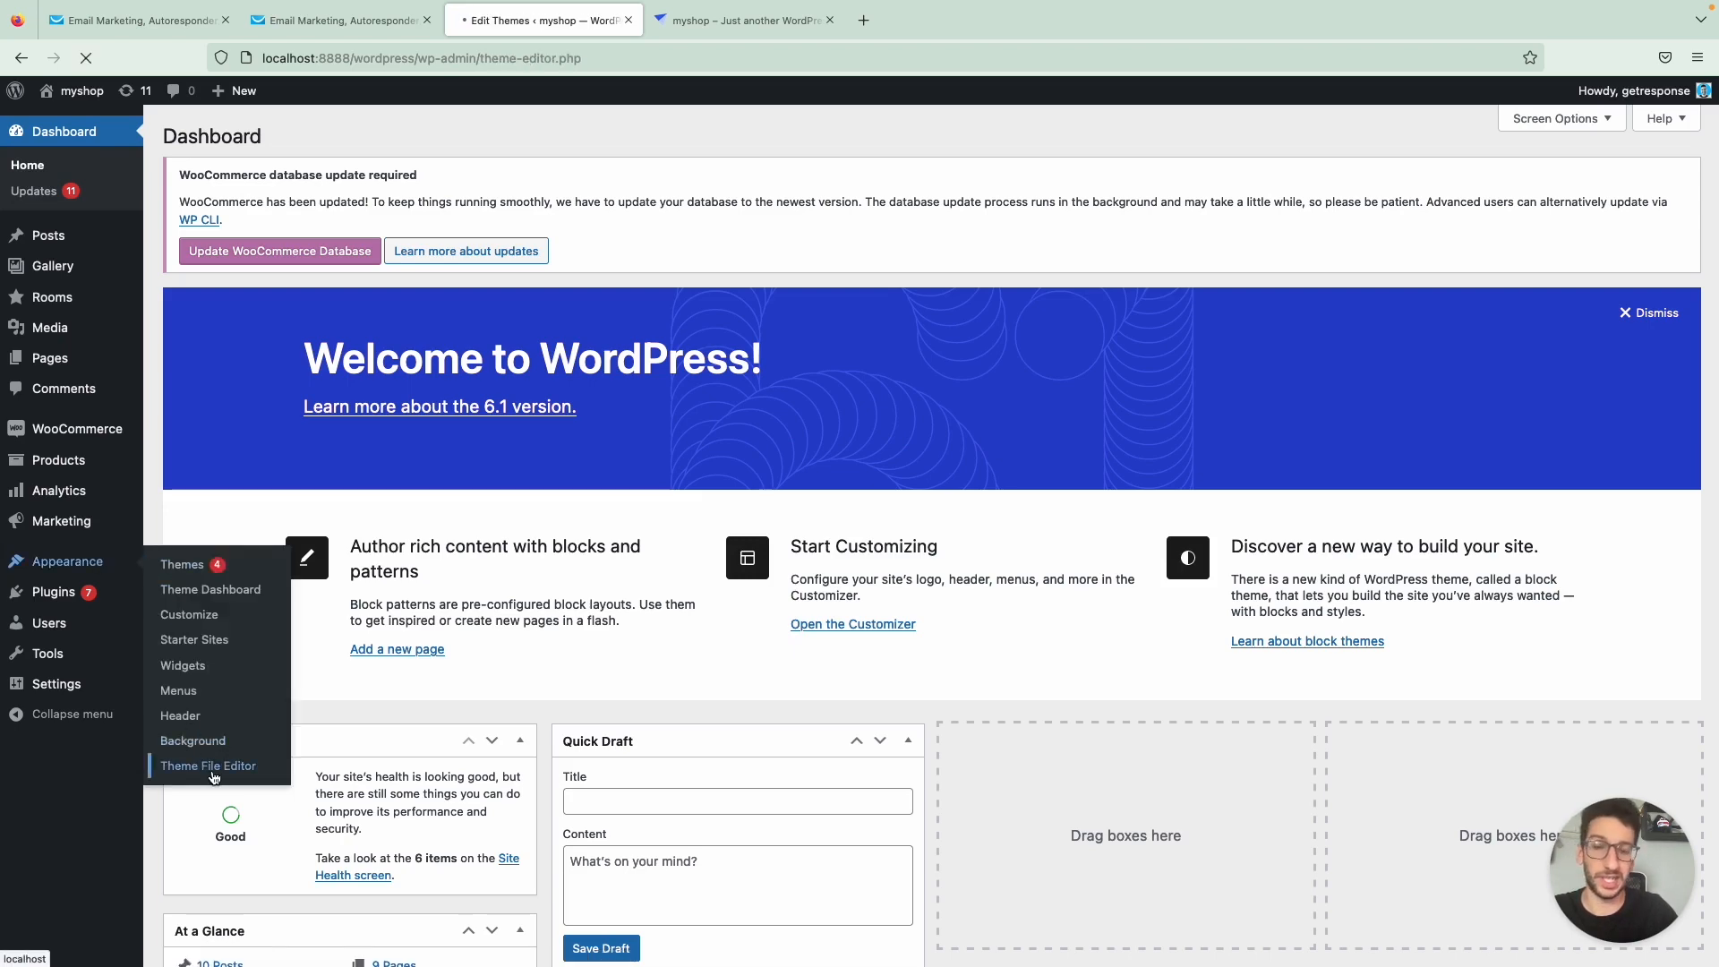
pyautogui.click(208, 765)
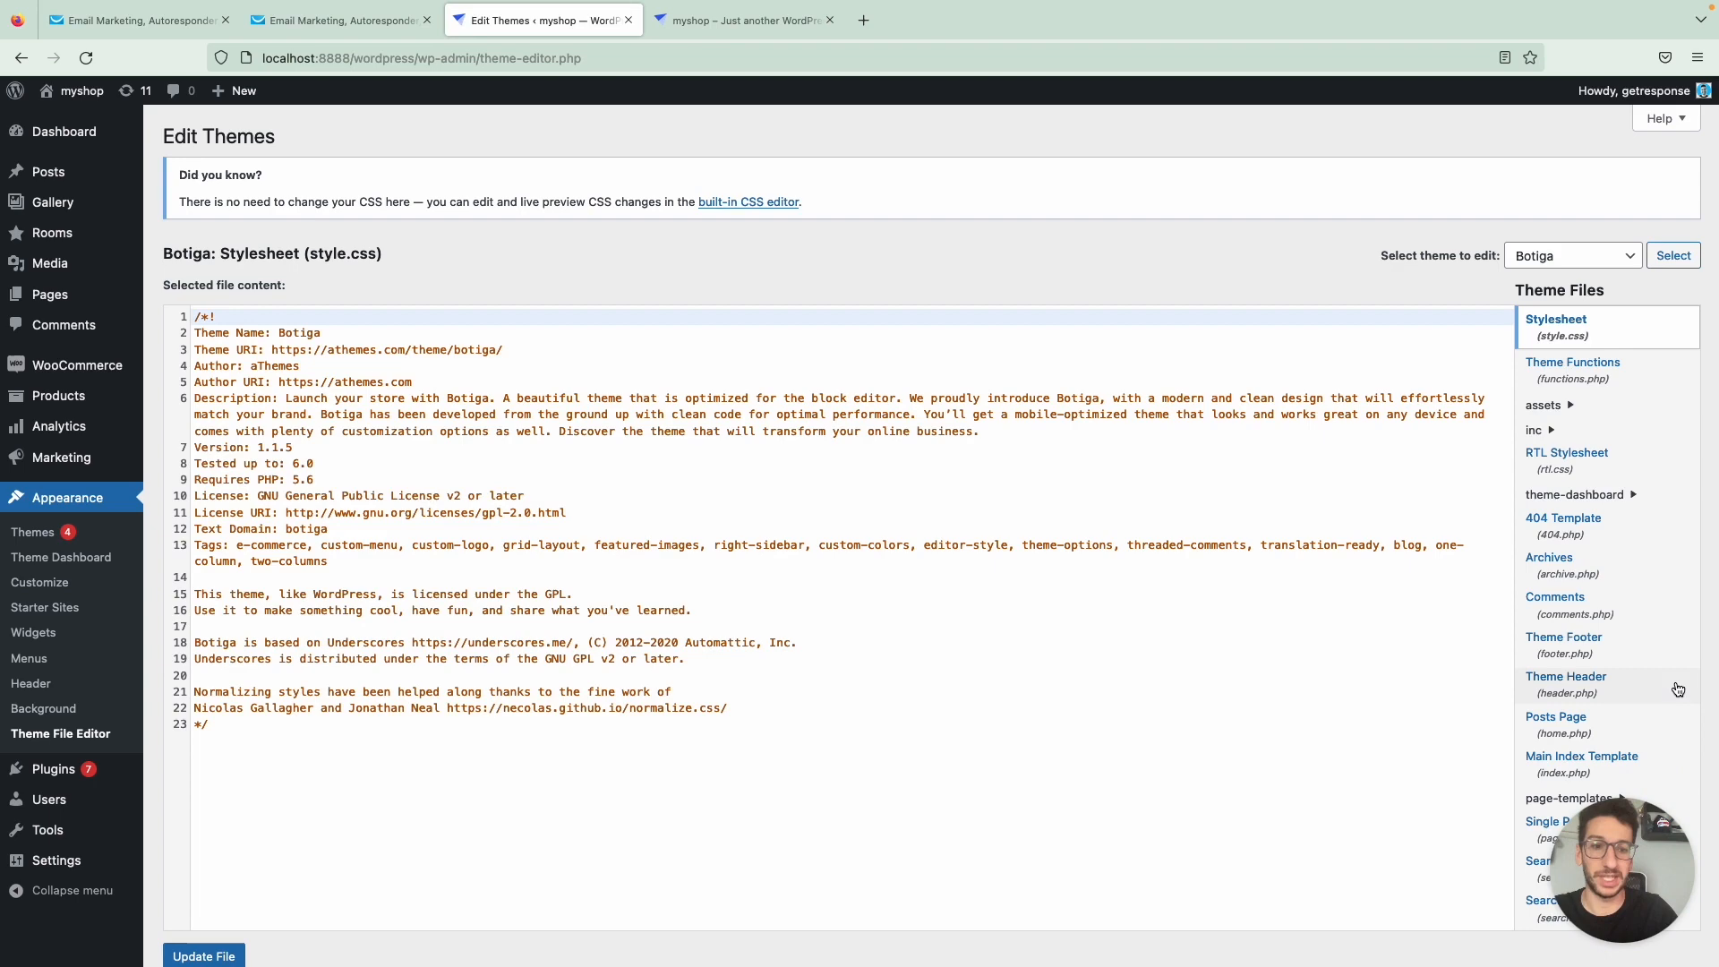
# Paste the Web Connect snippet into header.php before </head>, update the file, and go to the shop front page
pyautogui.click(1564, 677)
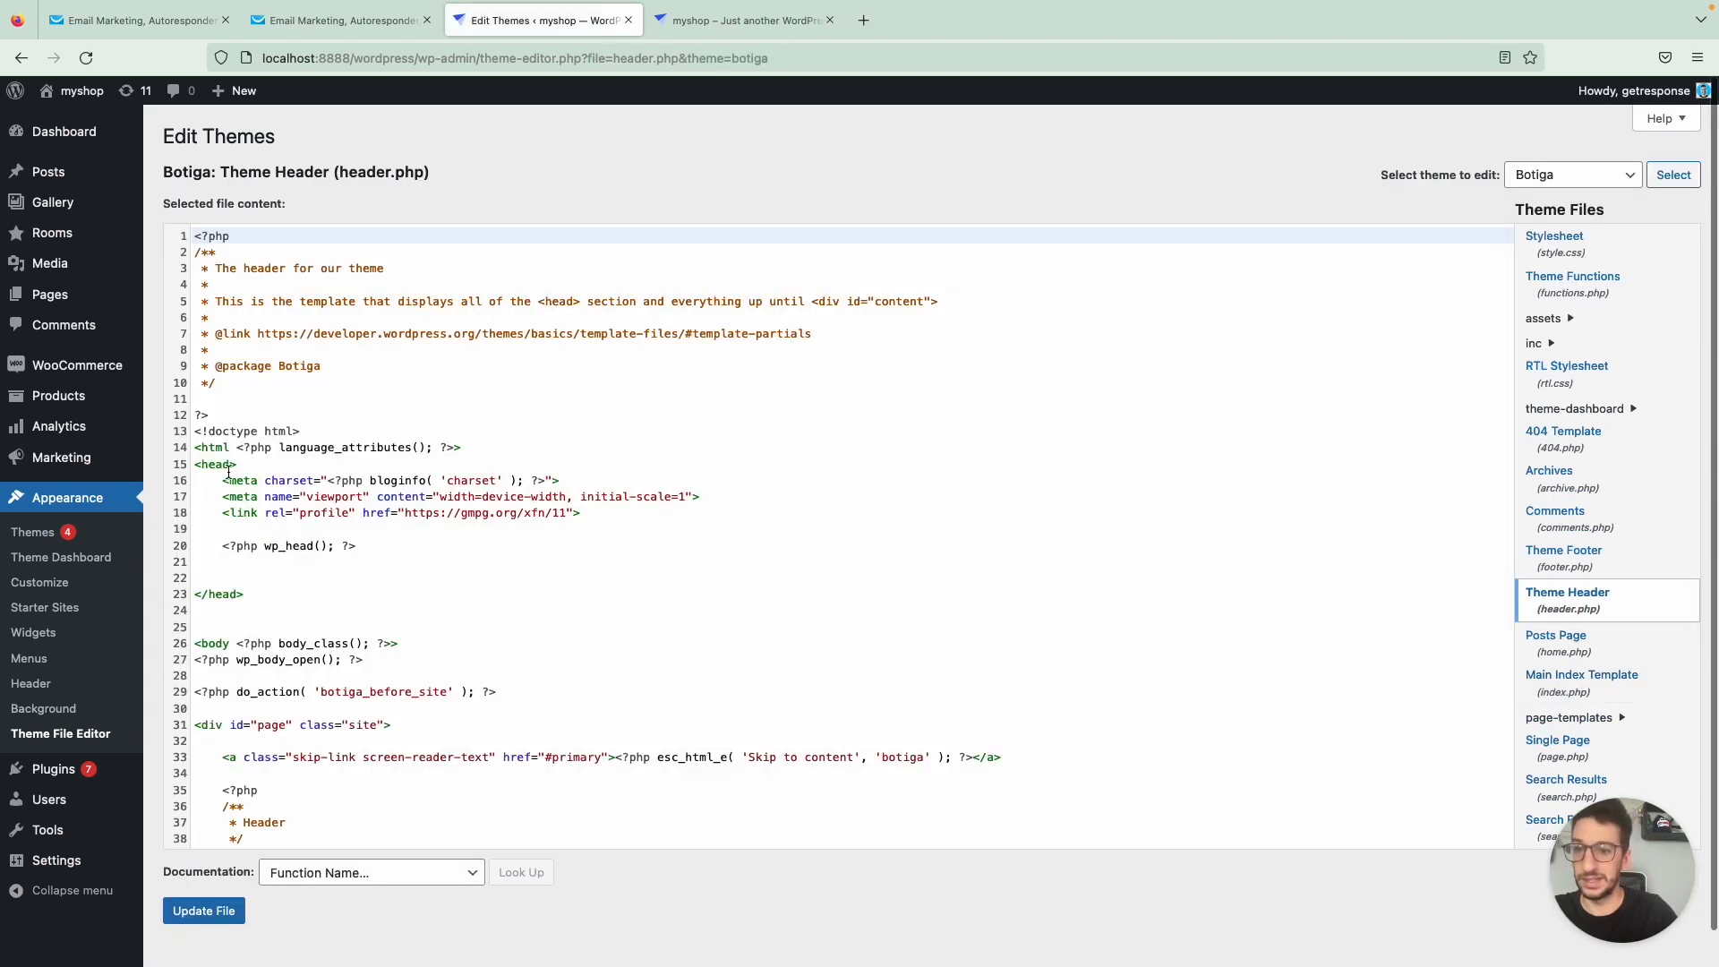
pyautogui.click(243, 593)
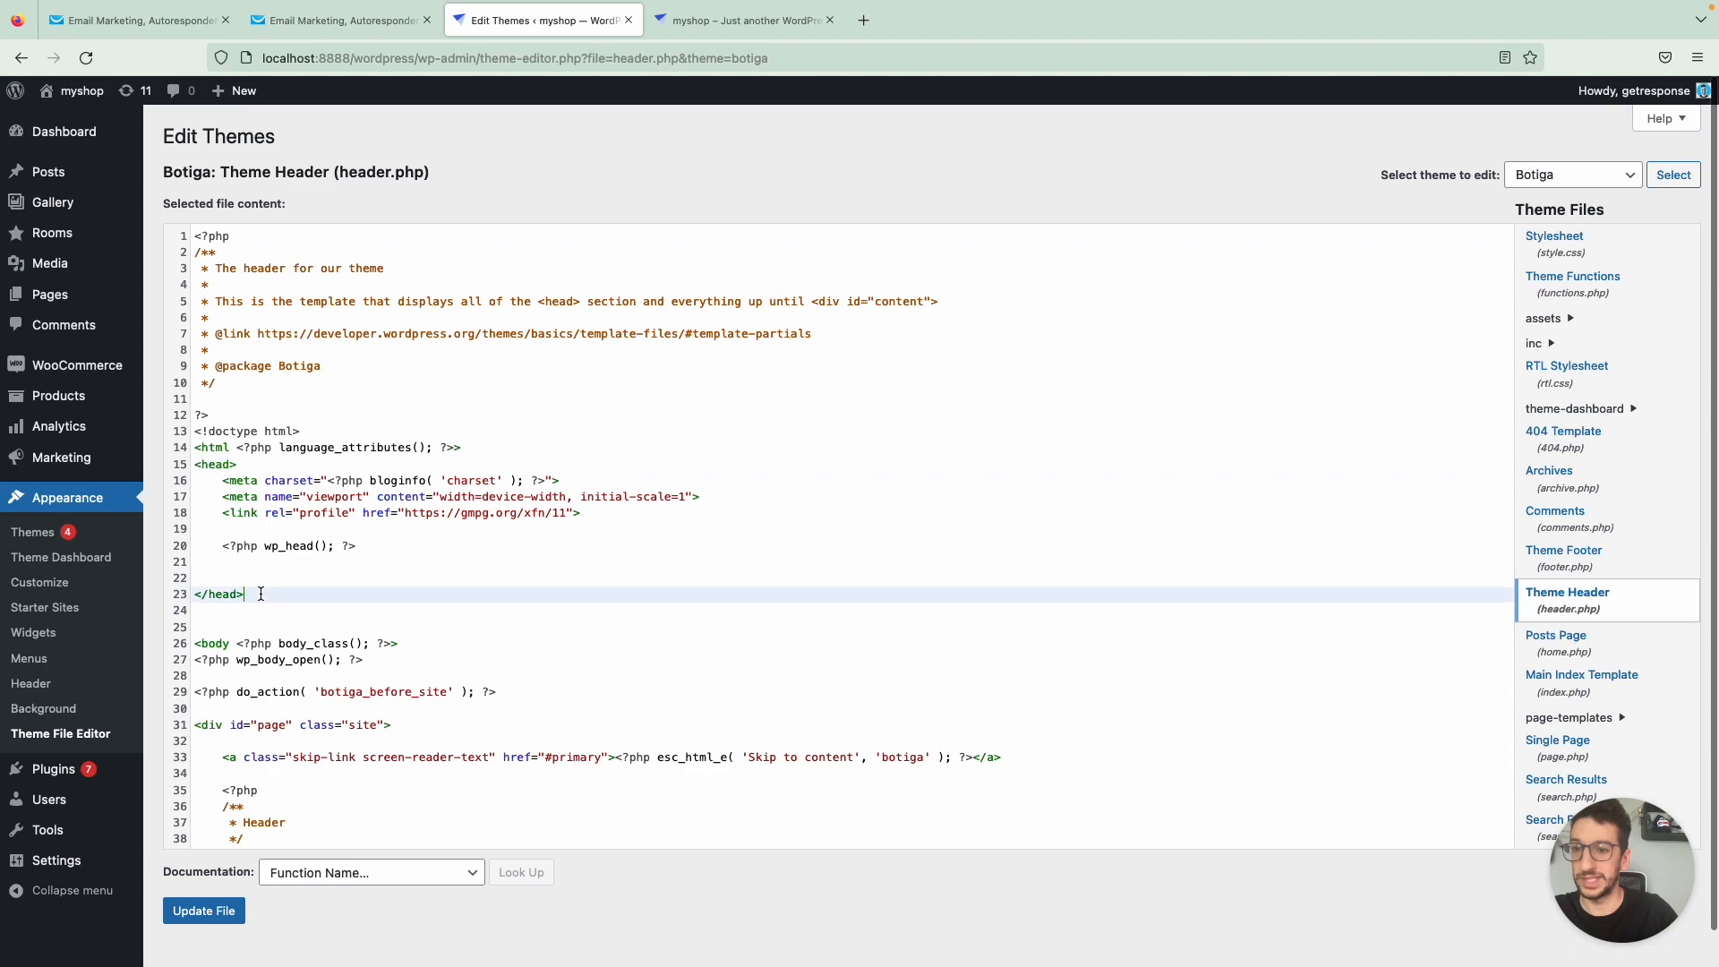
pyautogui.click(231, 571)
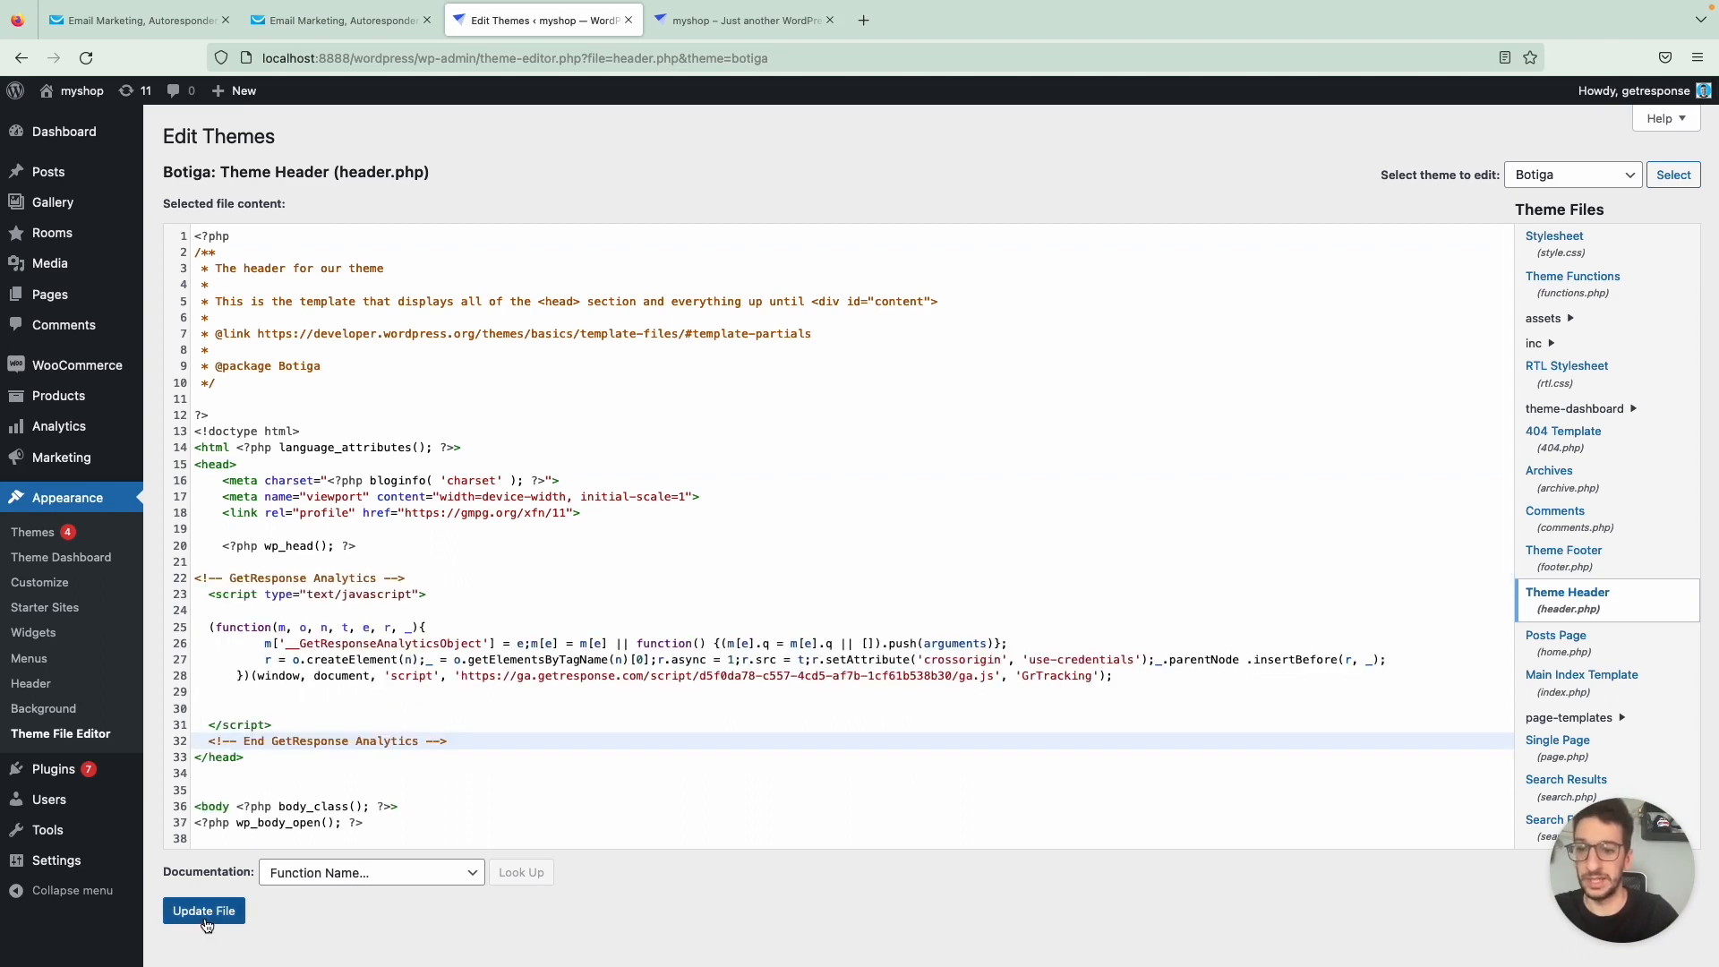
pyautogui.click(202, 909)
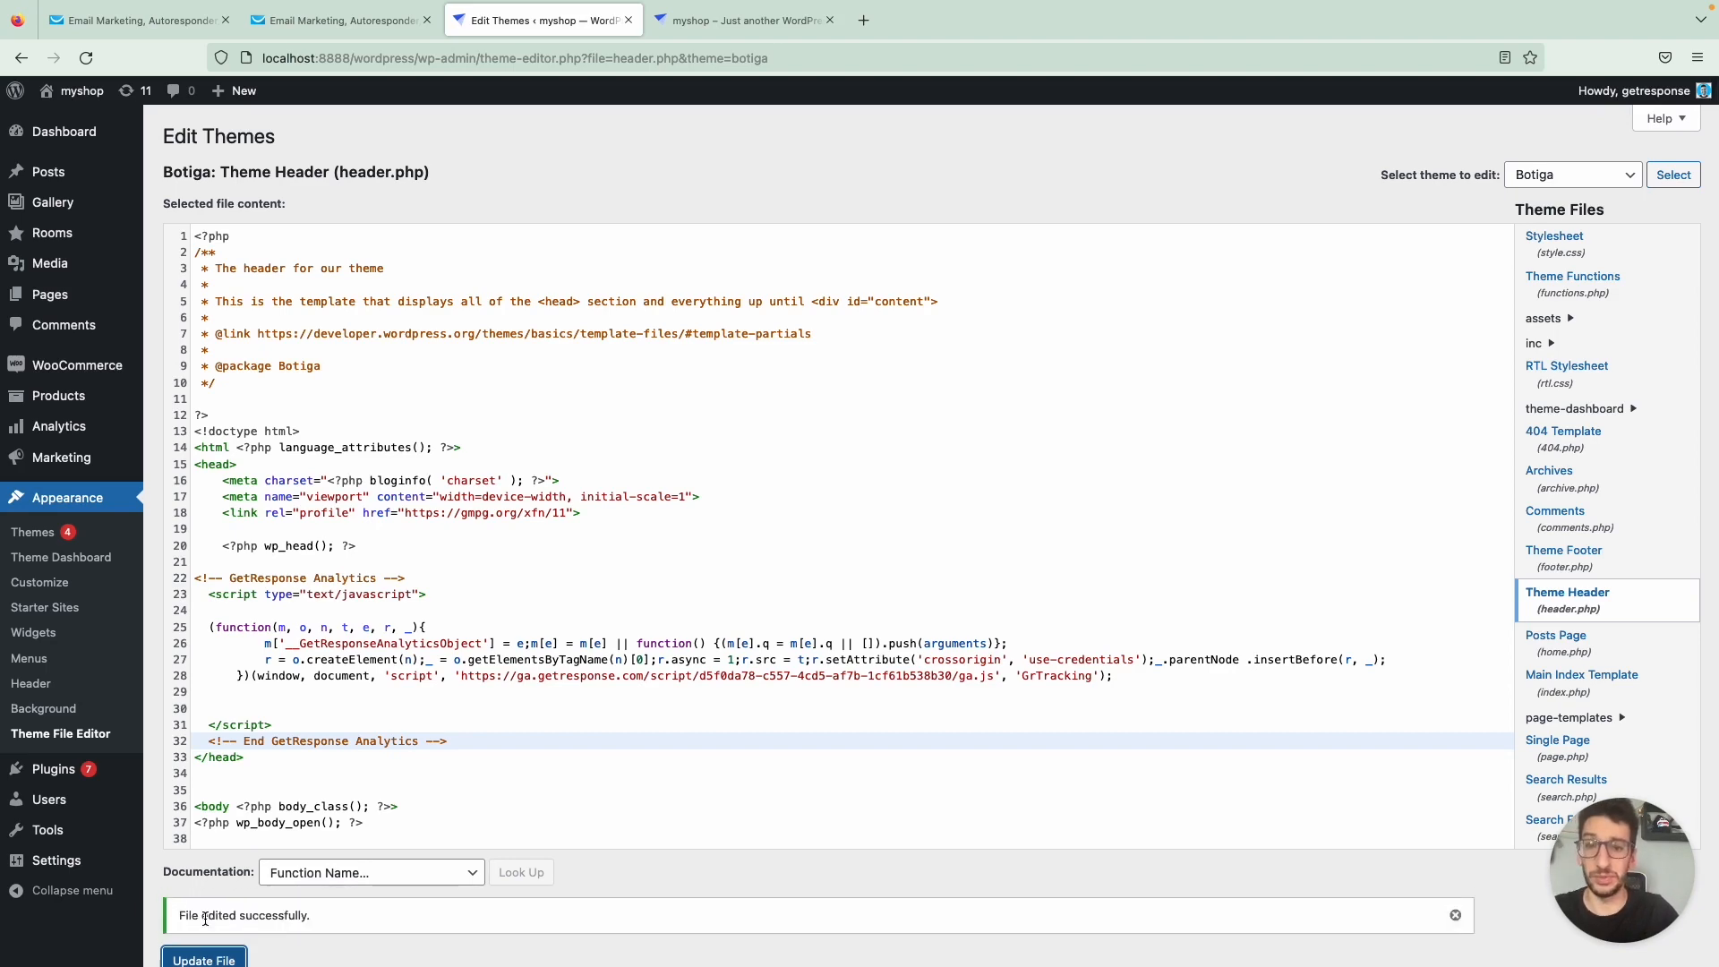
pyautogui.click(741, 20)
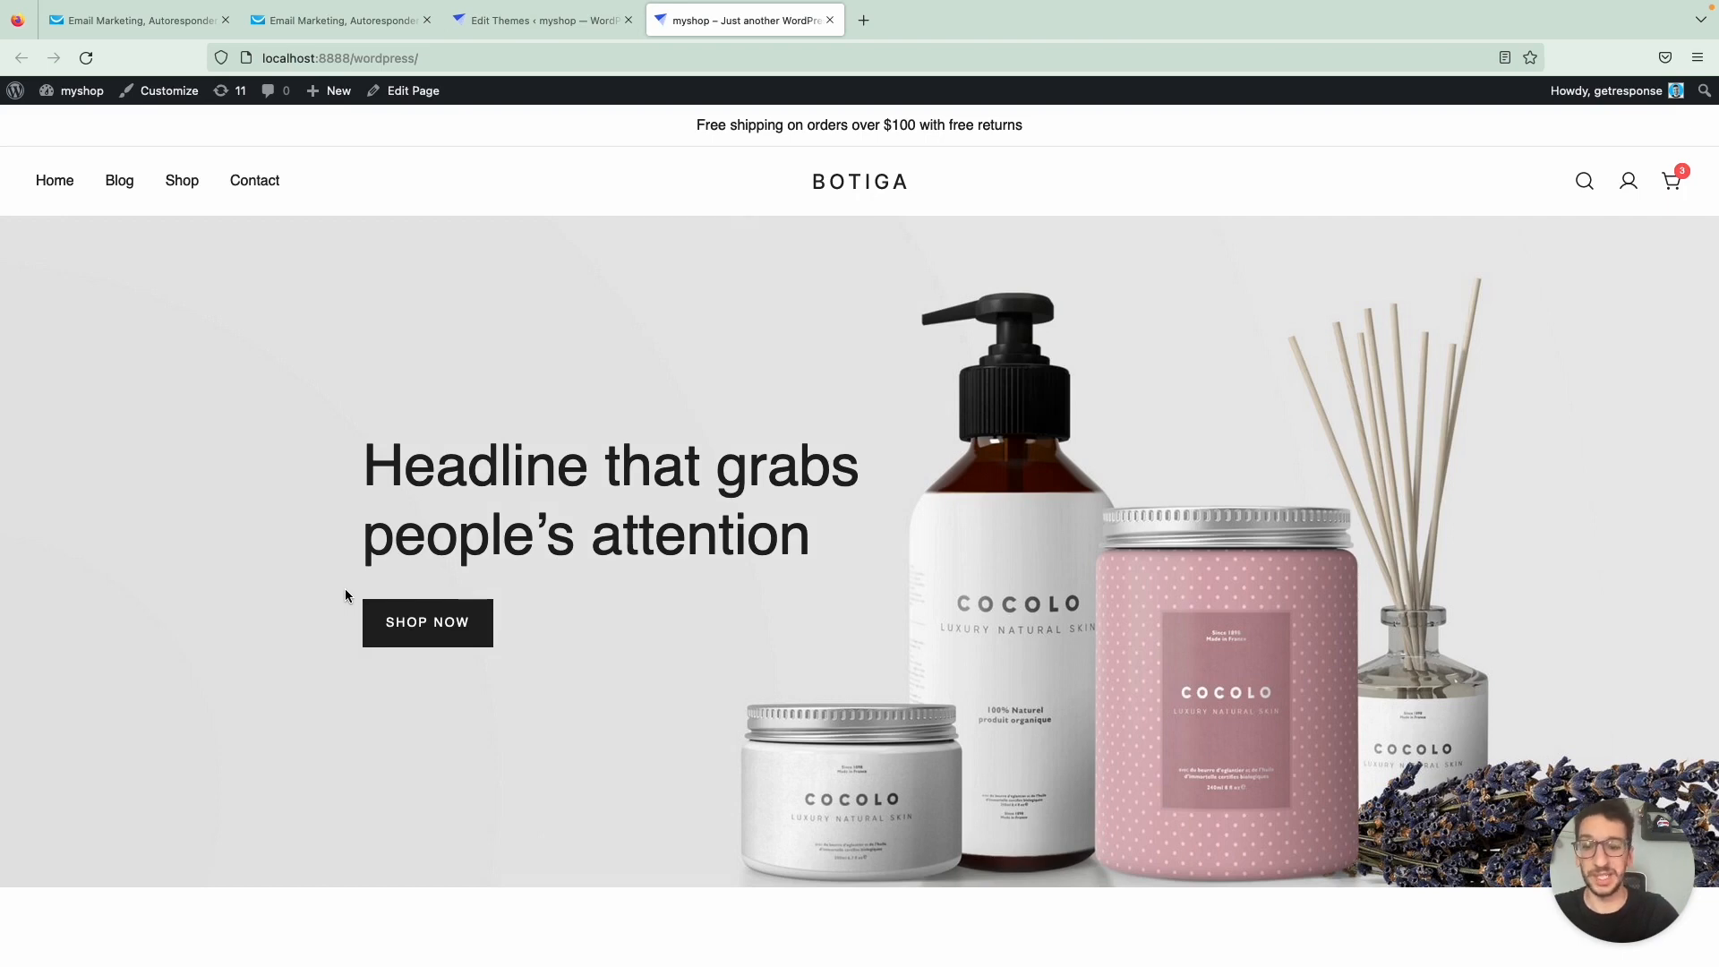
# Reload the shop homepage to trigger the 'Grab it before it's gone!' exit popup, then dismiss it
pyautogui.click(86, 58)
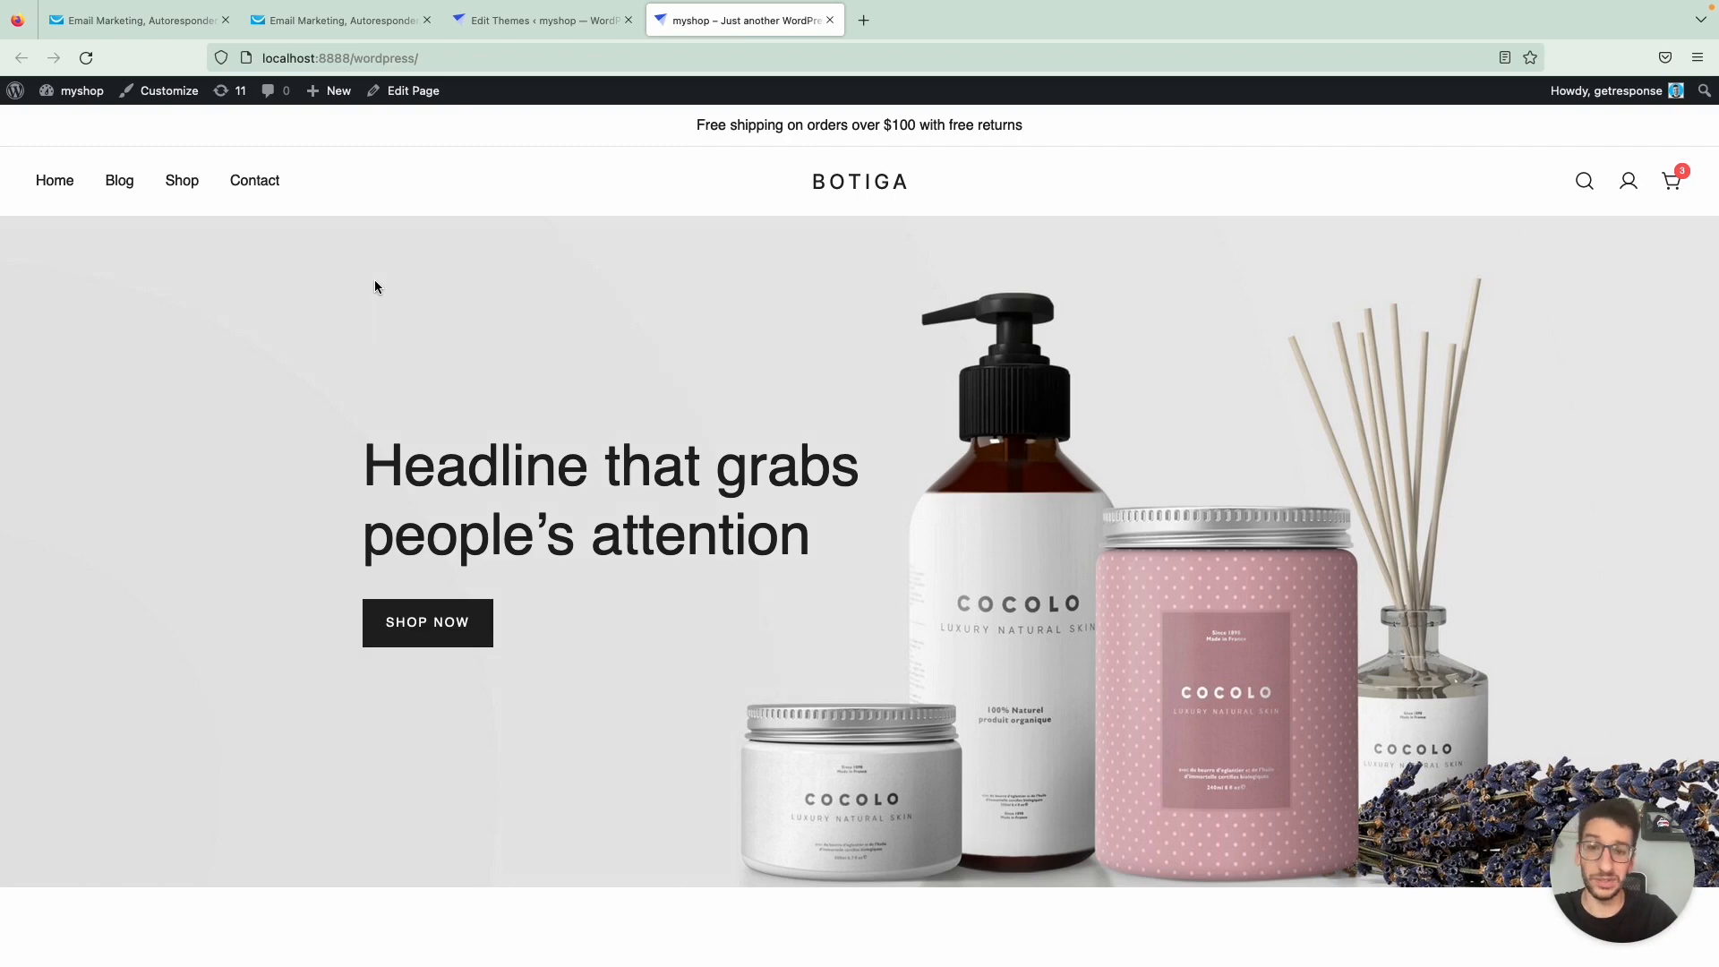
pyautogui.moveTo(386, 290)
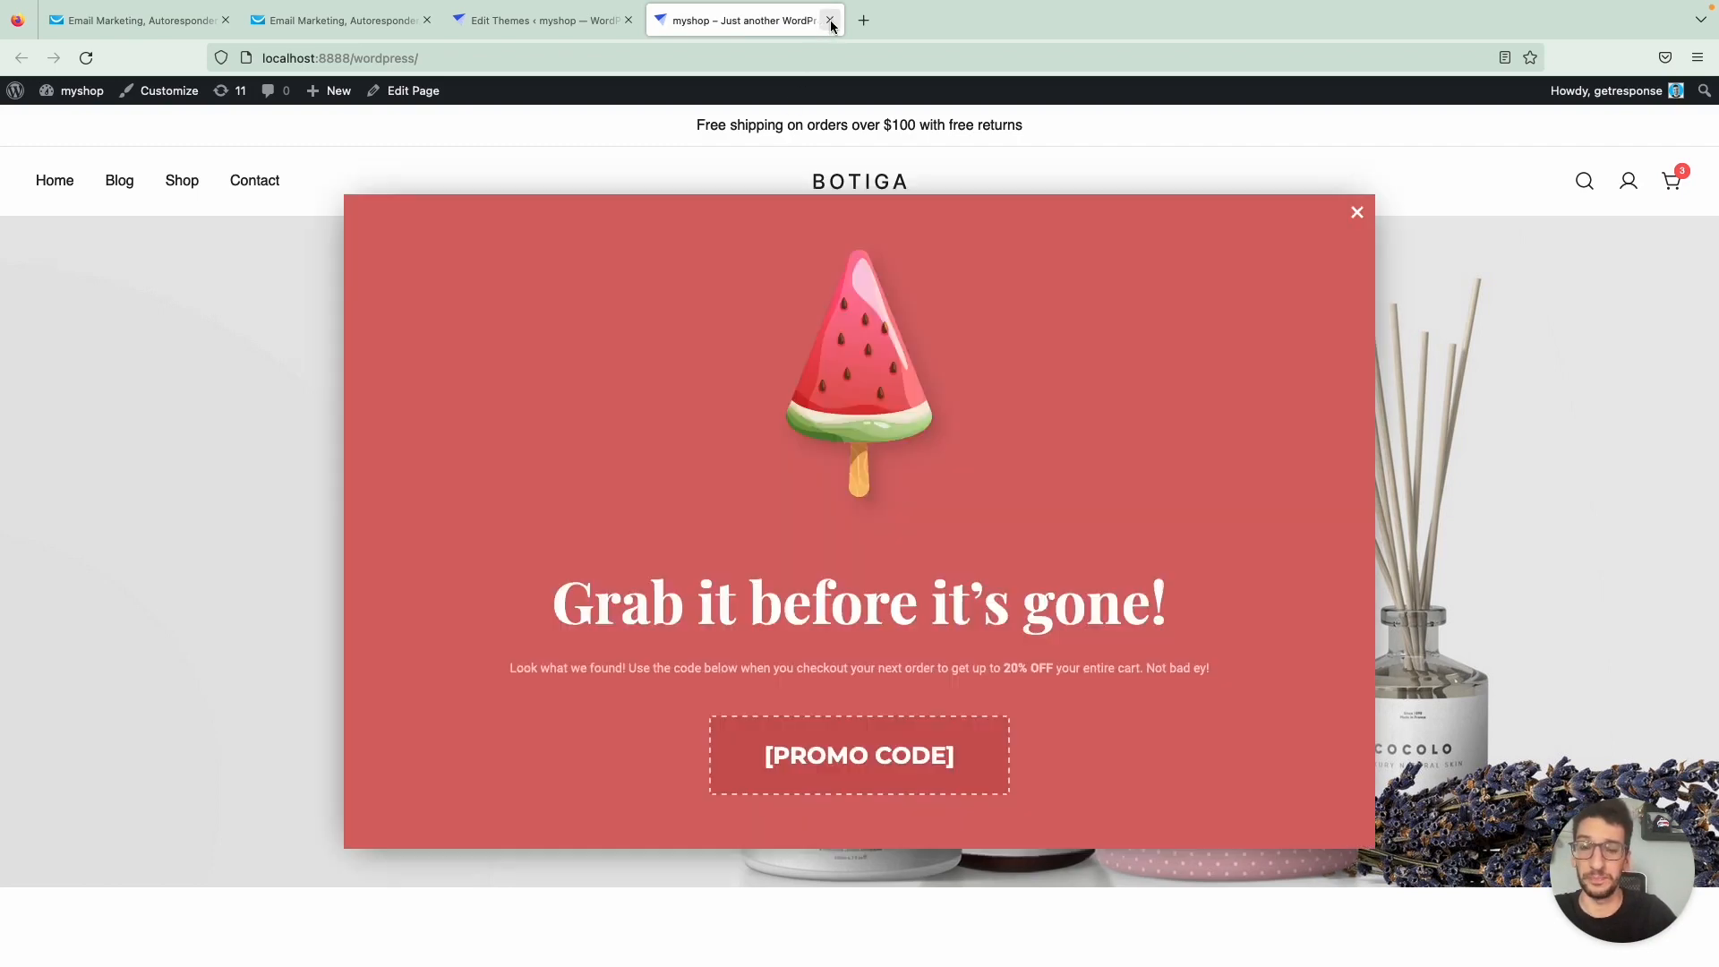
pyautogui.moveTo(1380, 233)
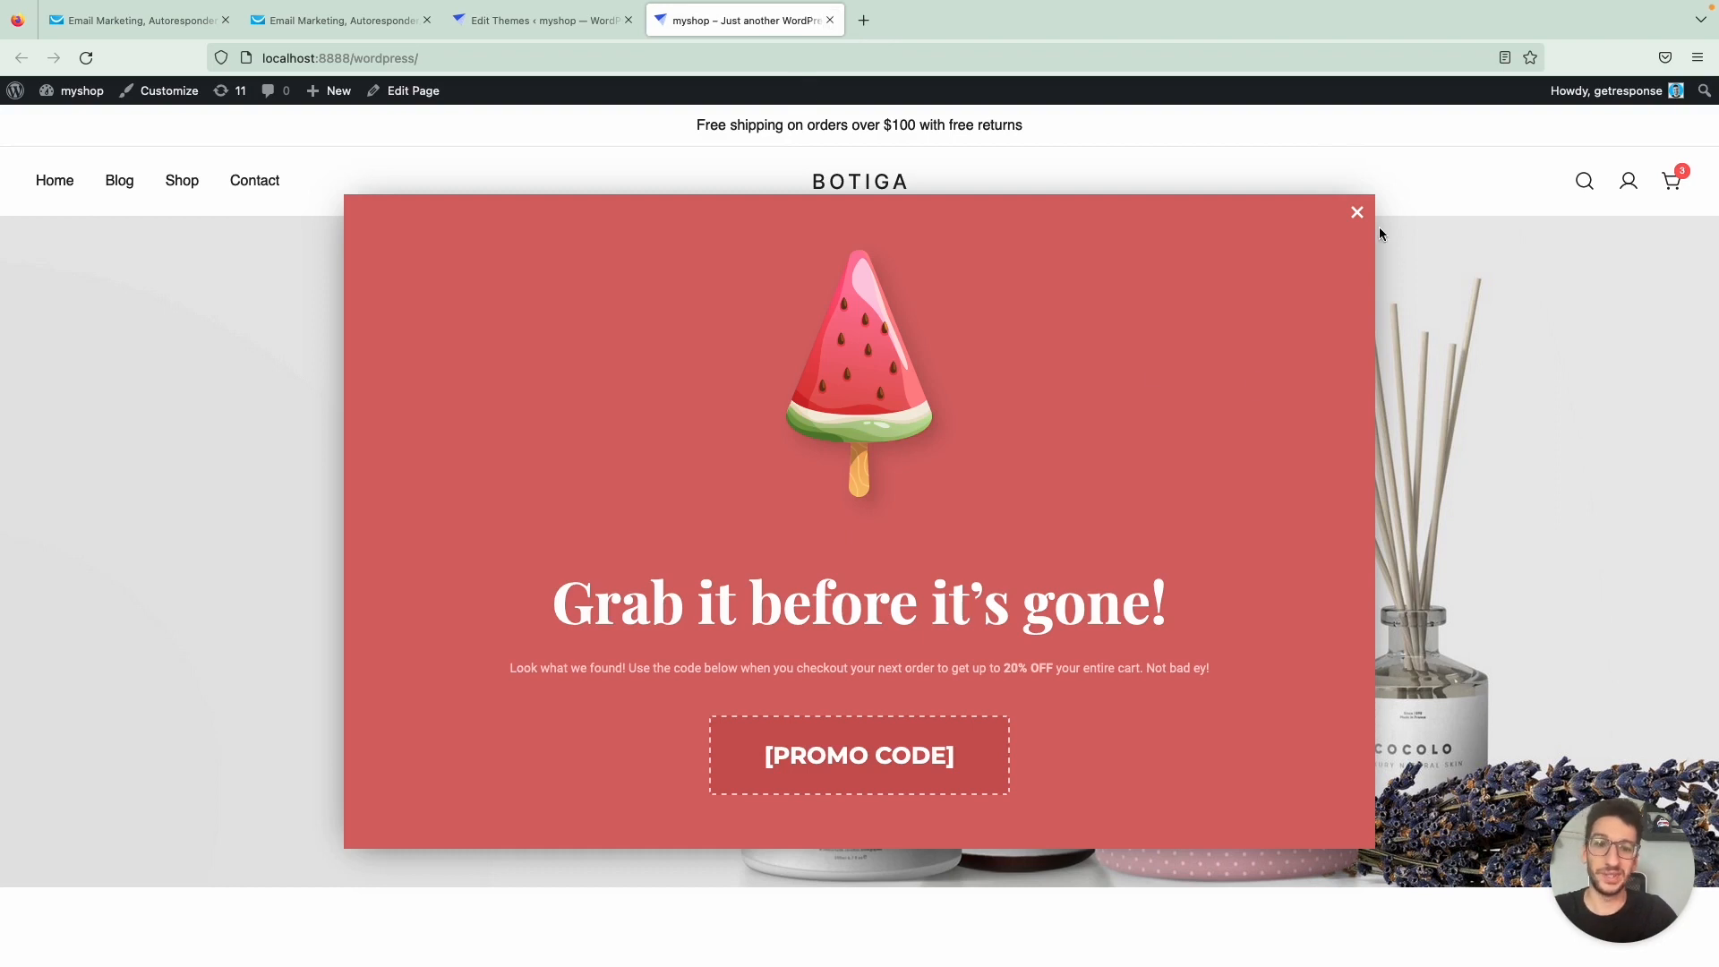
pyautogui.moveTo(1357, 216)
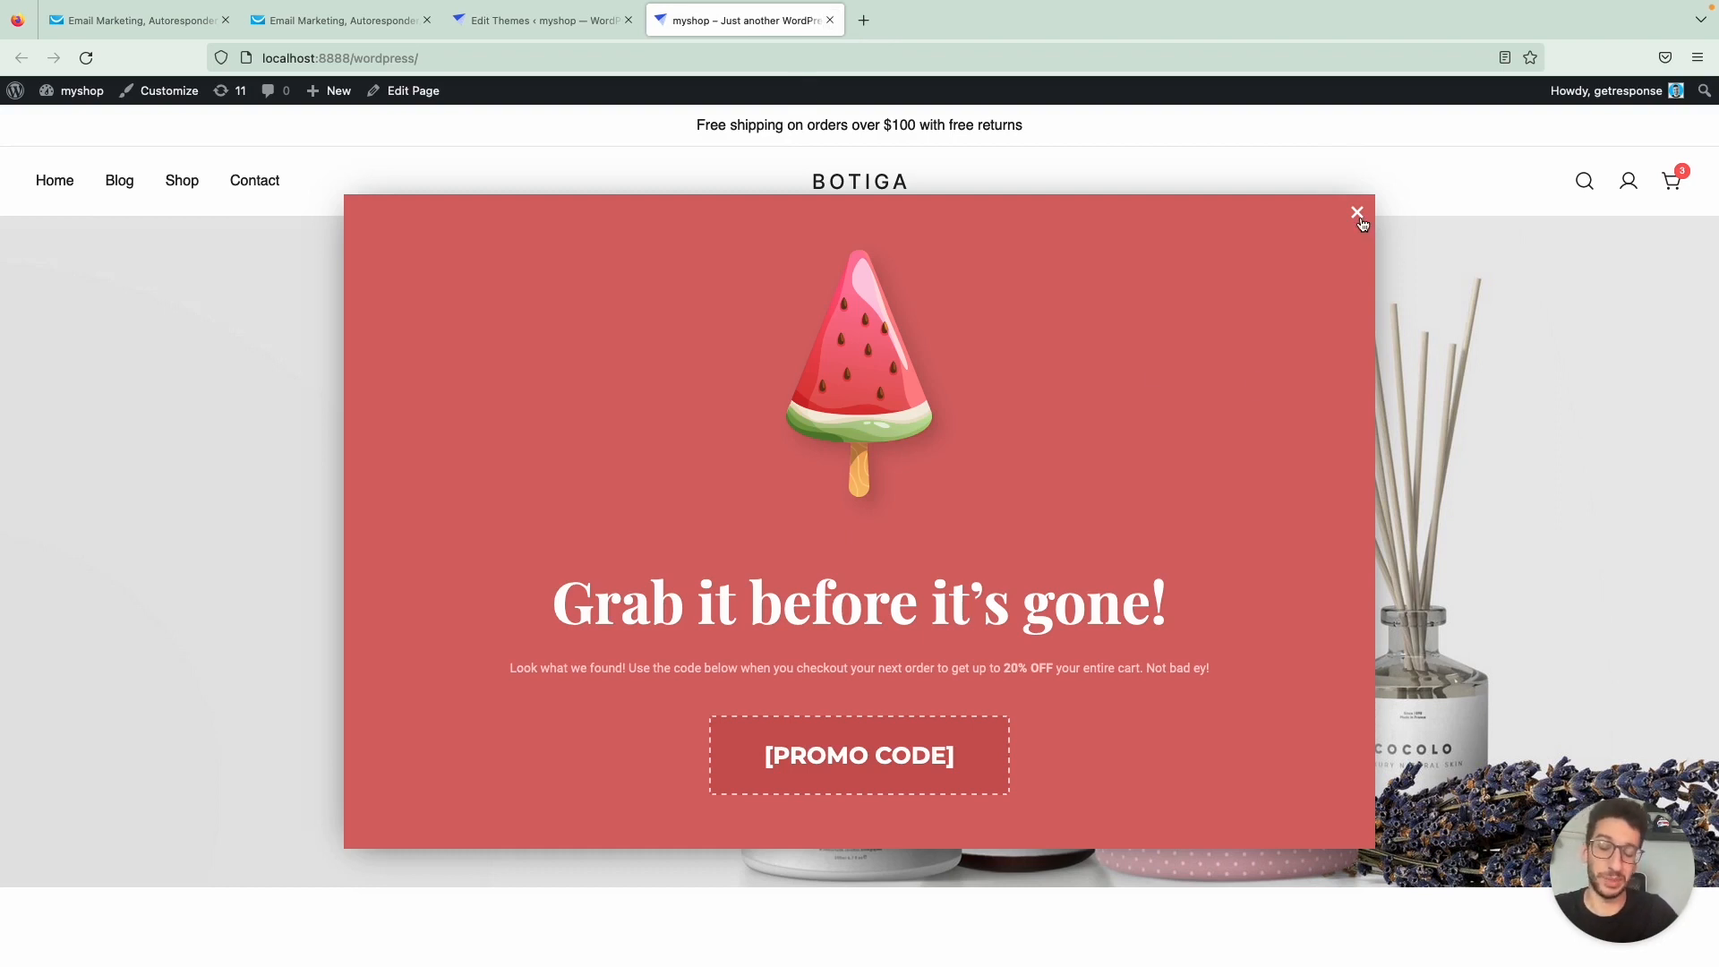
pyautogui.moveTo(844, 550)
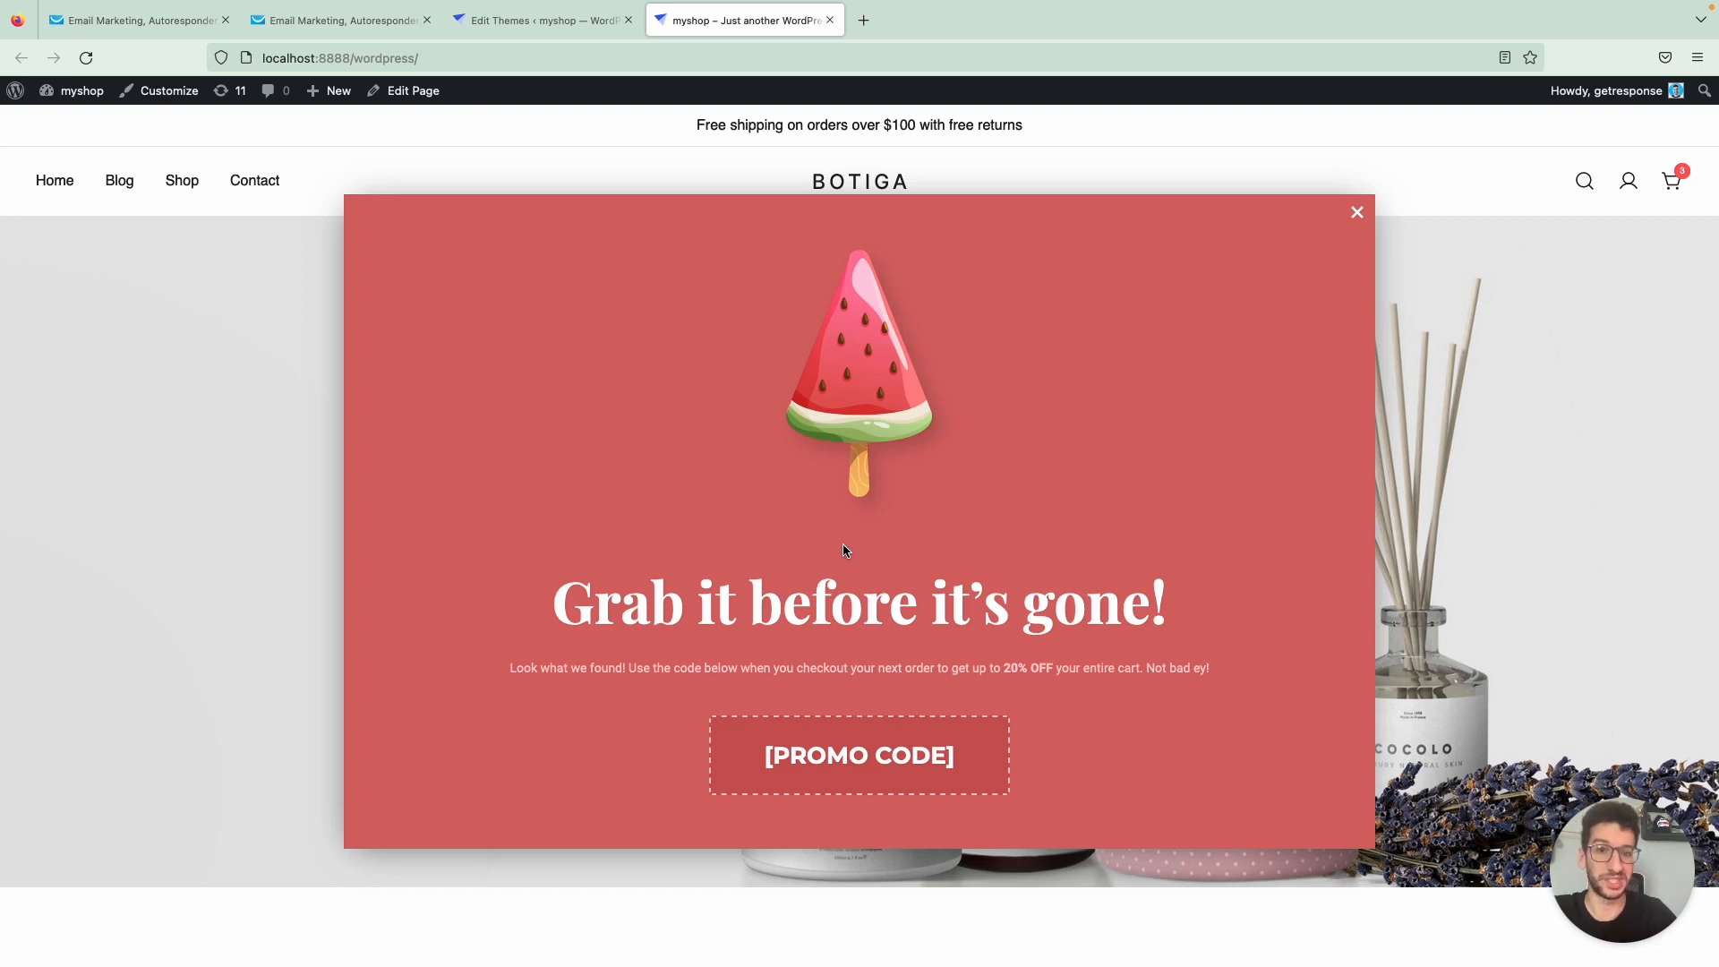
pyautogui.click(1356, 212)
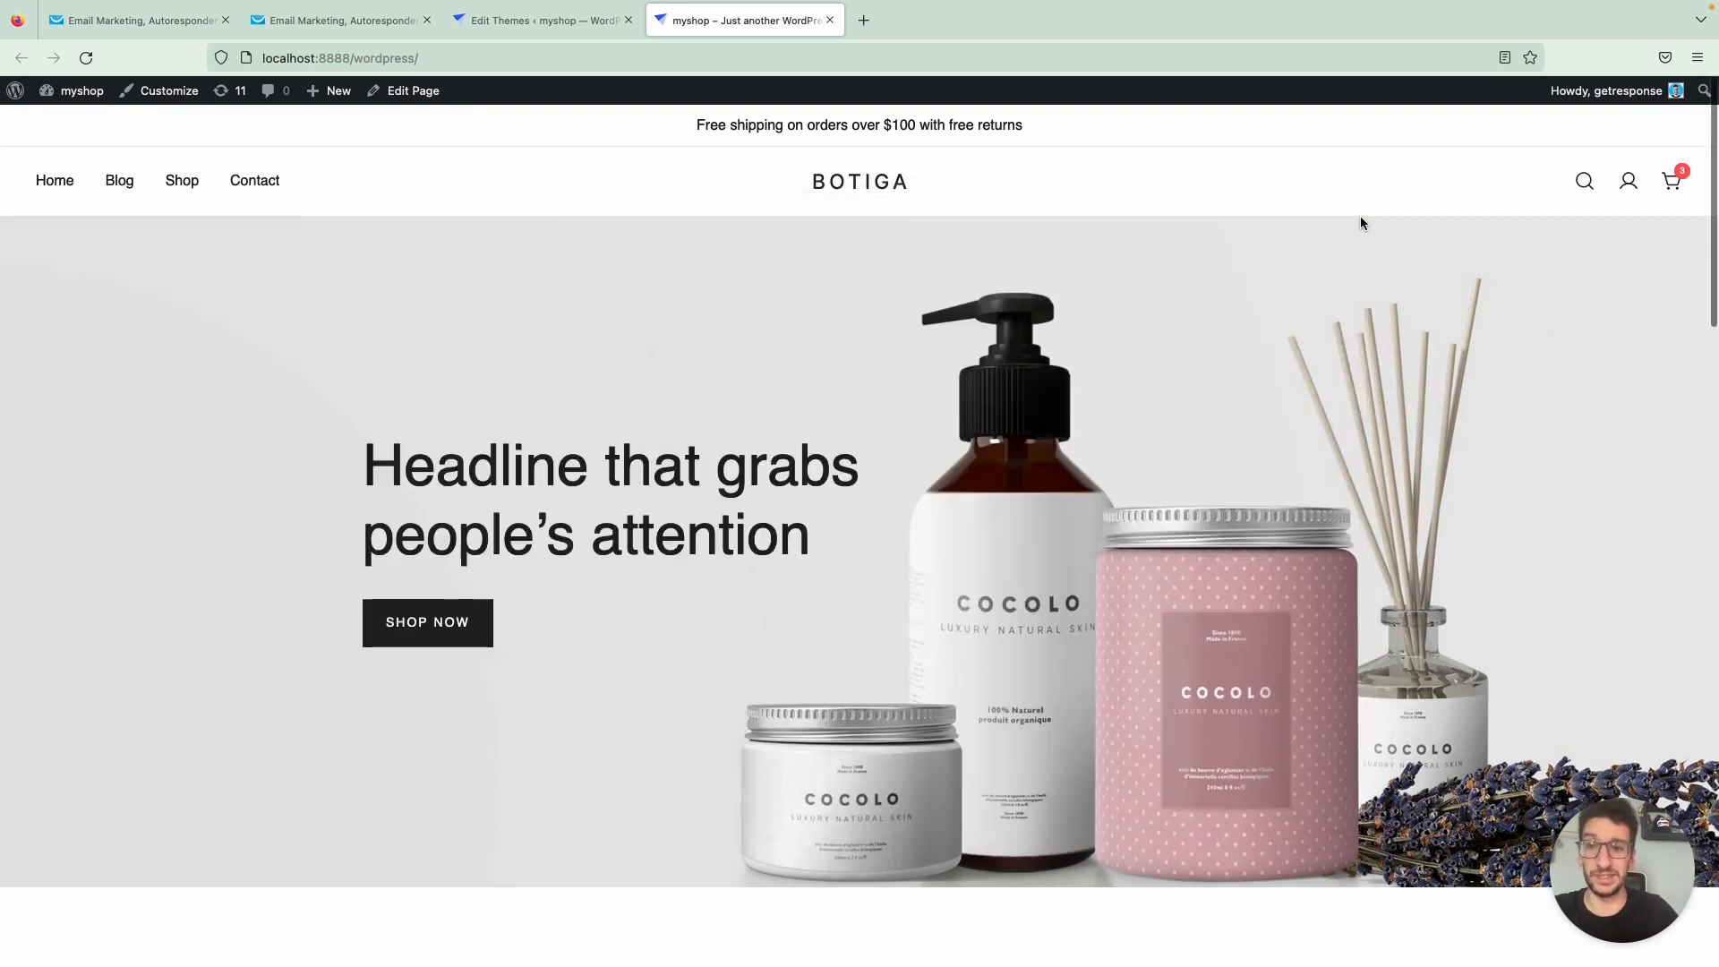
# View the Purchase trigger's settings in the automation workflow, then return to Add Elements
pyautogui.click(340, 20)
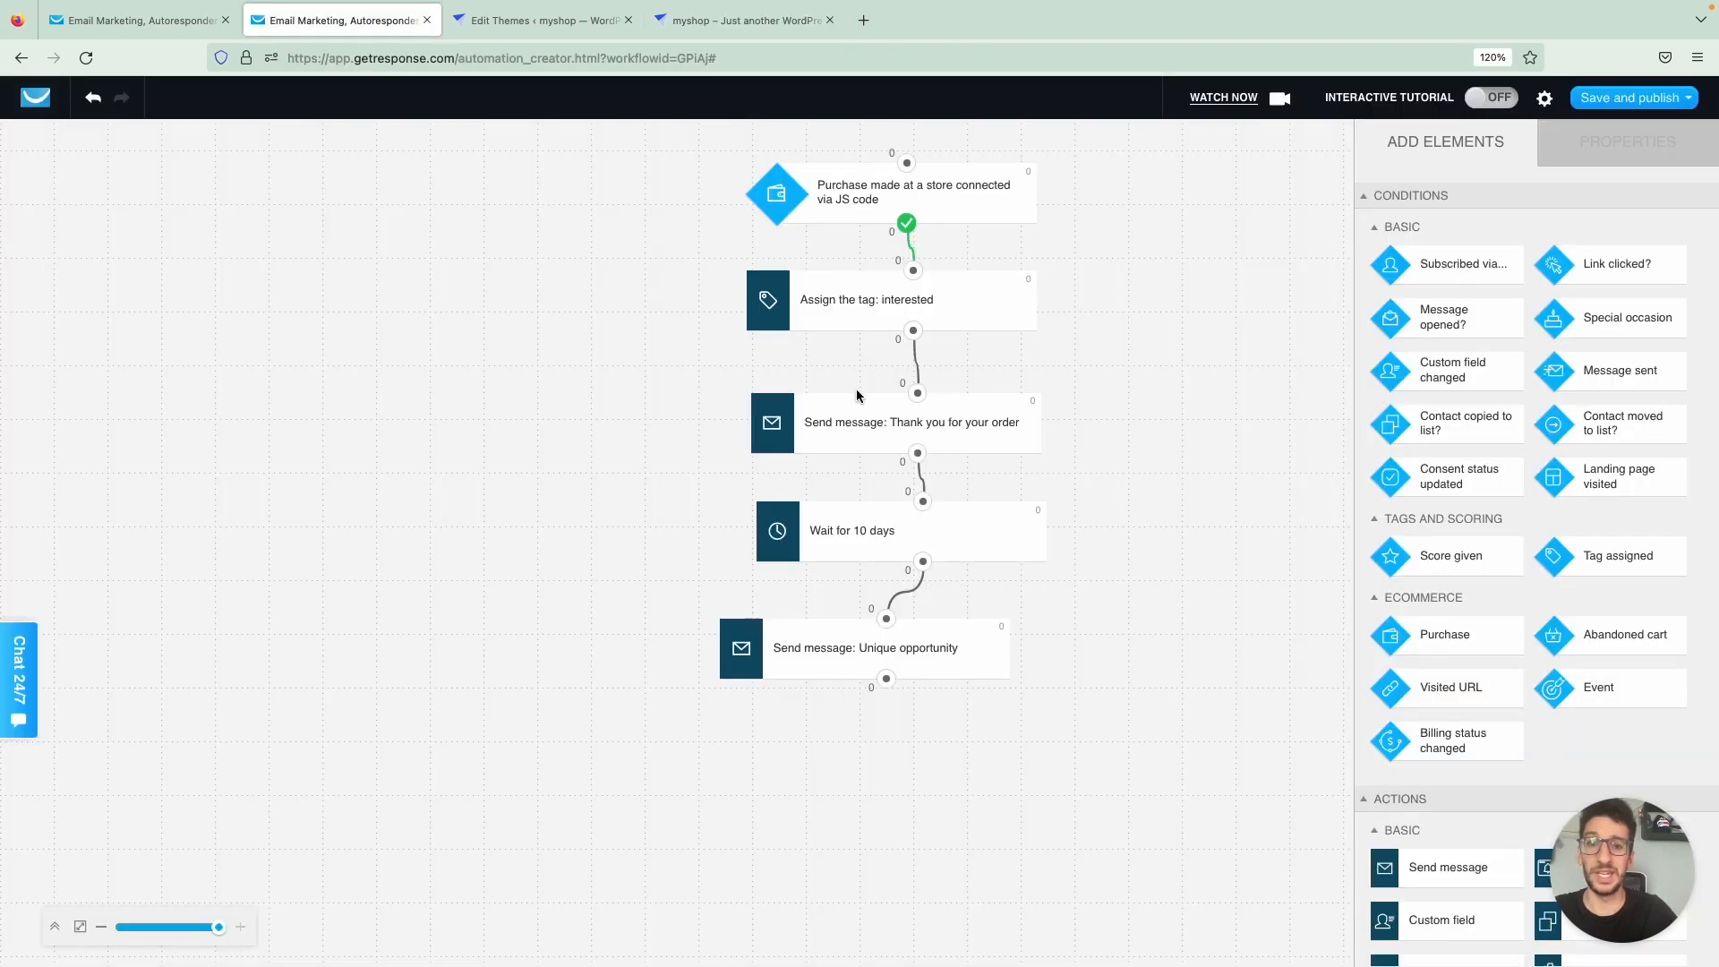
pyautogui.moveTo(1210, 480)
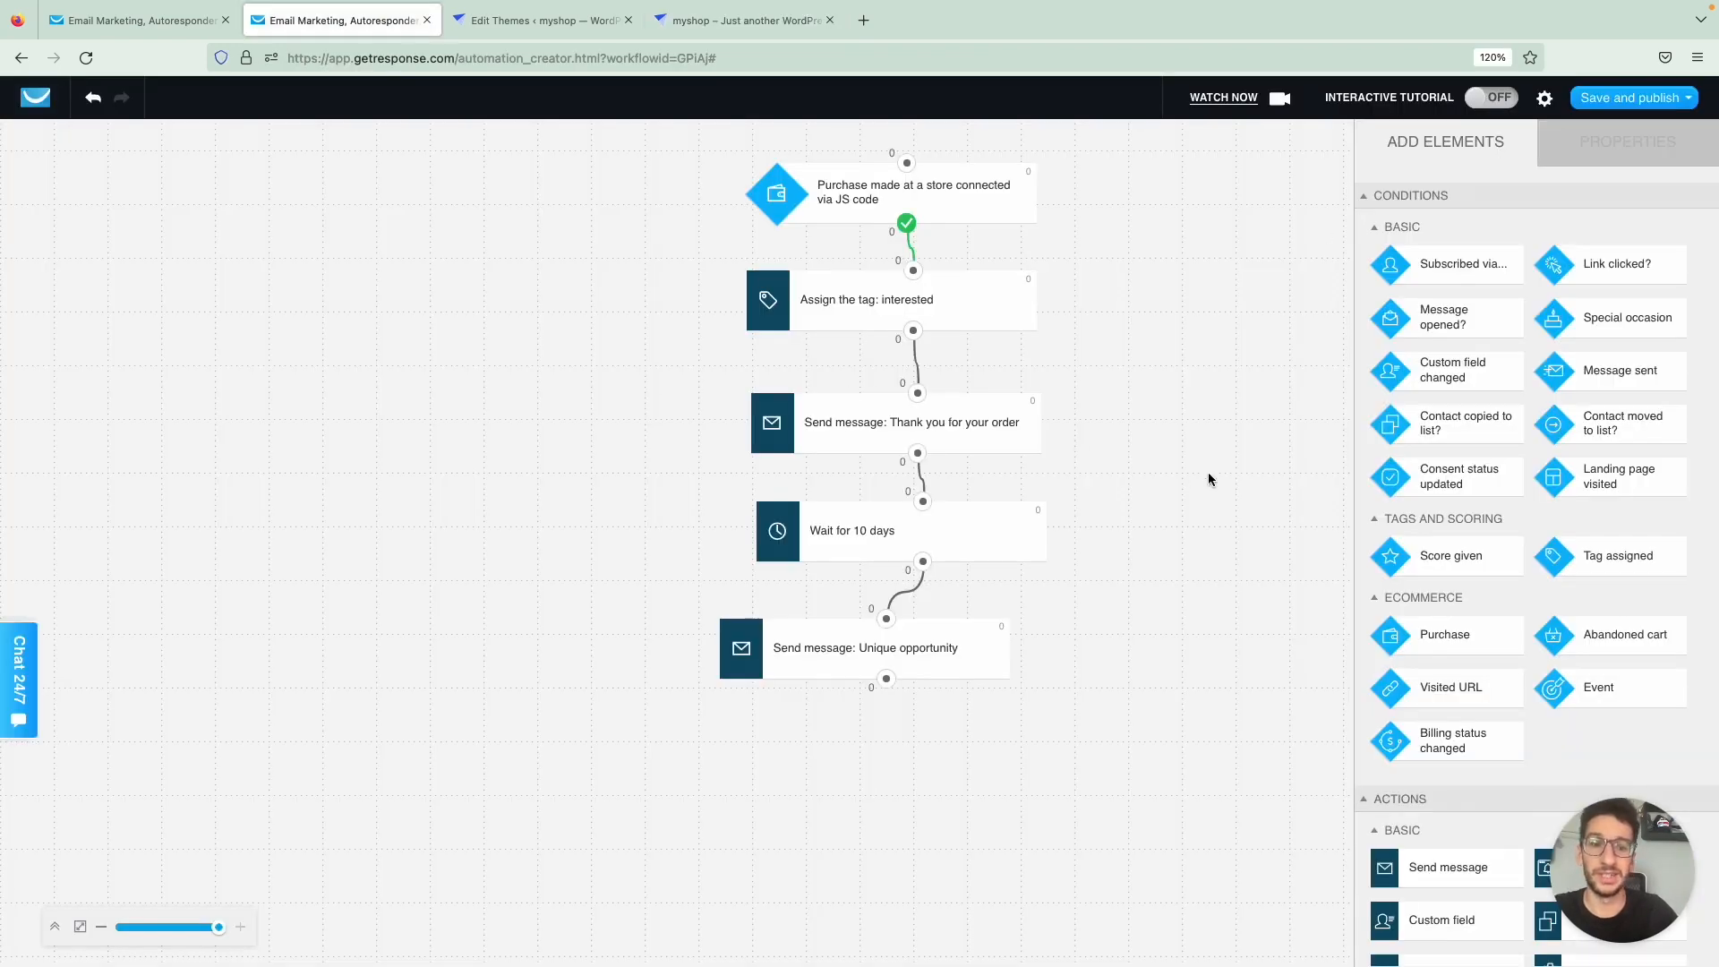
pyautogui.moveTo(940, 224)
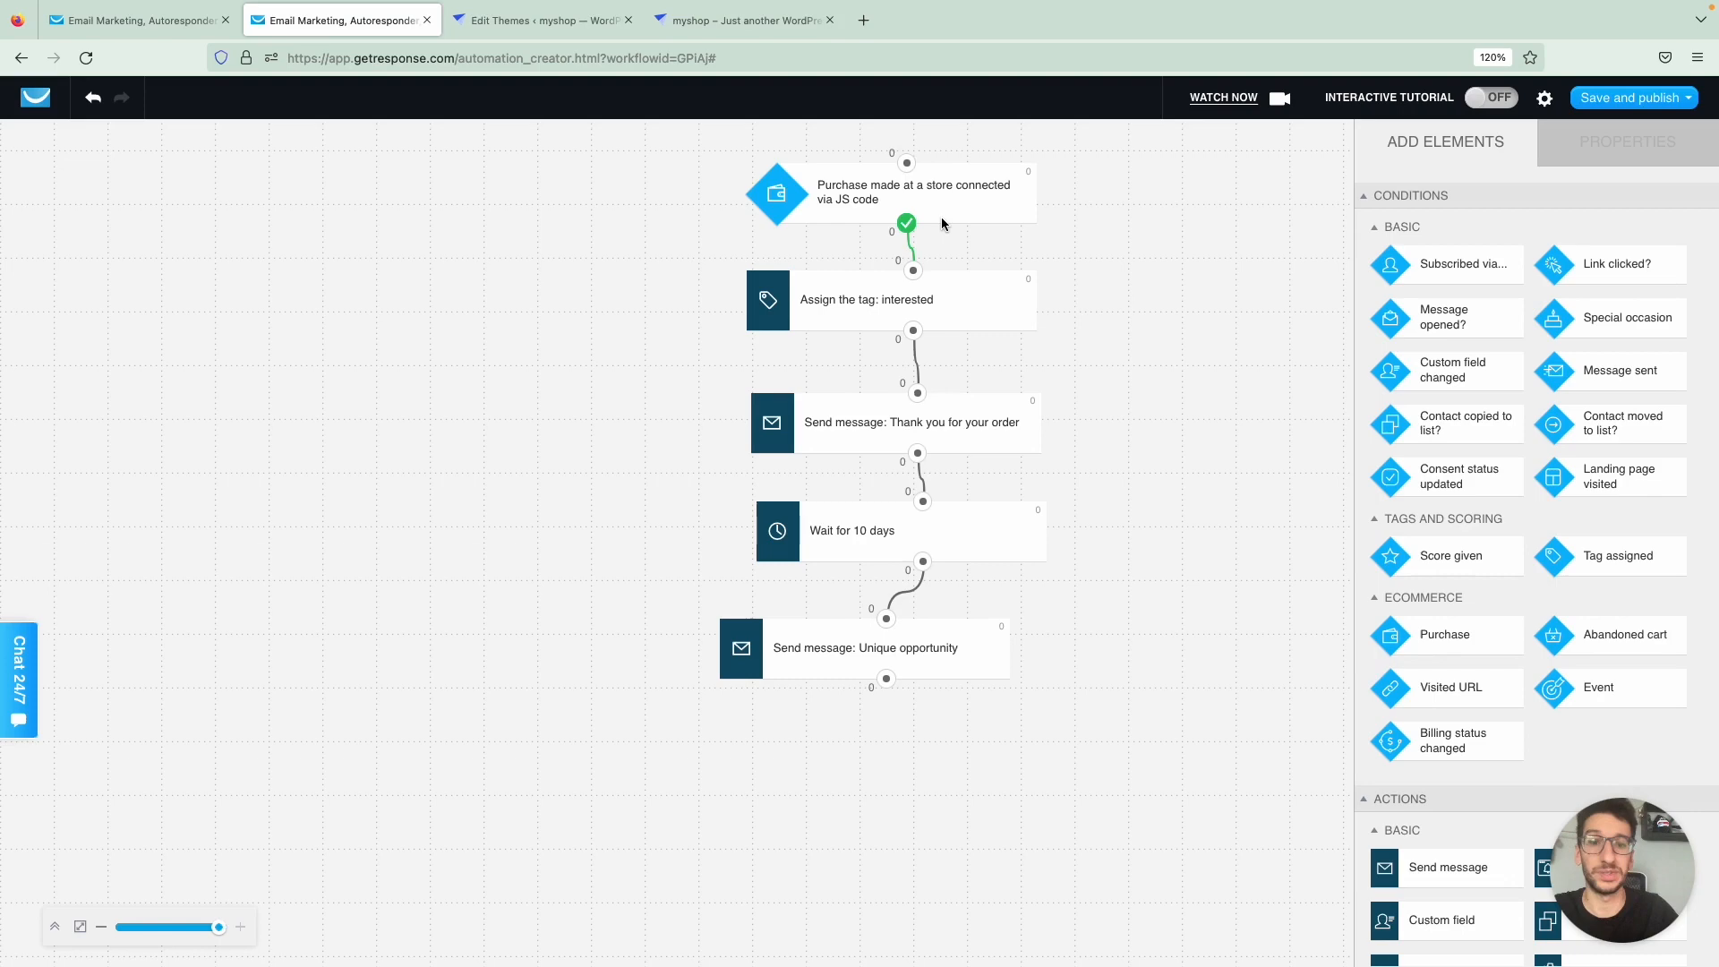
pyautogui.click(888, 192)
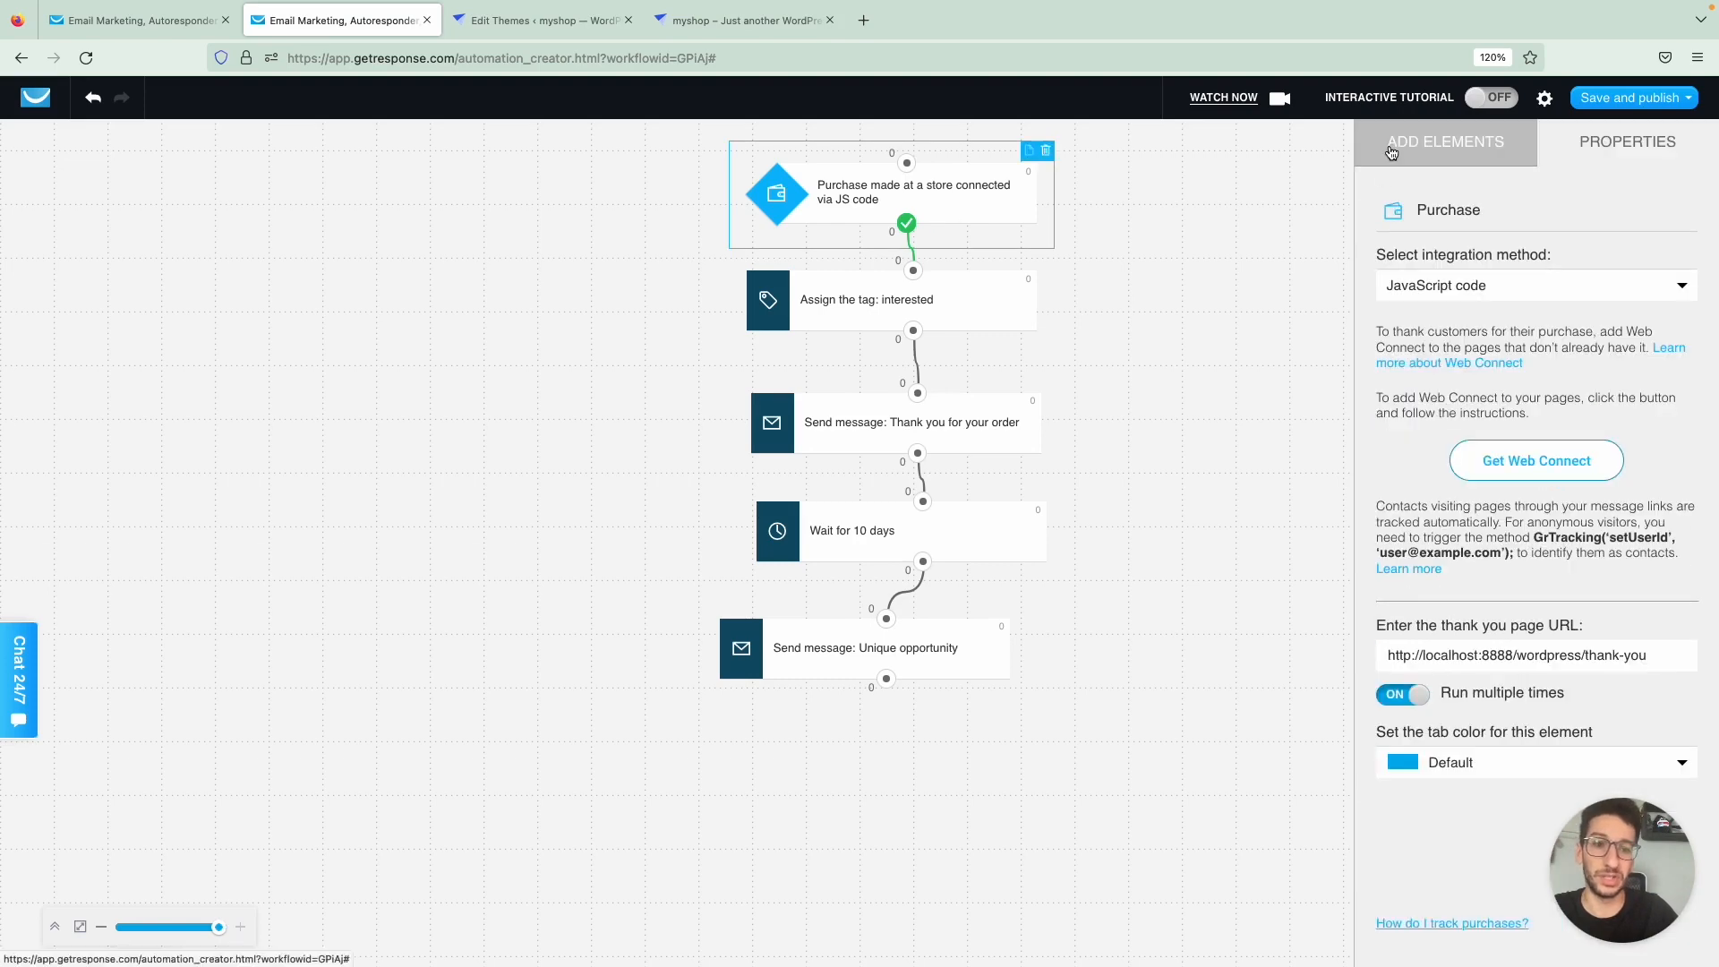
pyautogui.click(1444, 141)
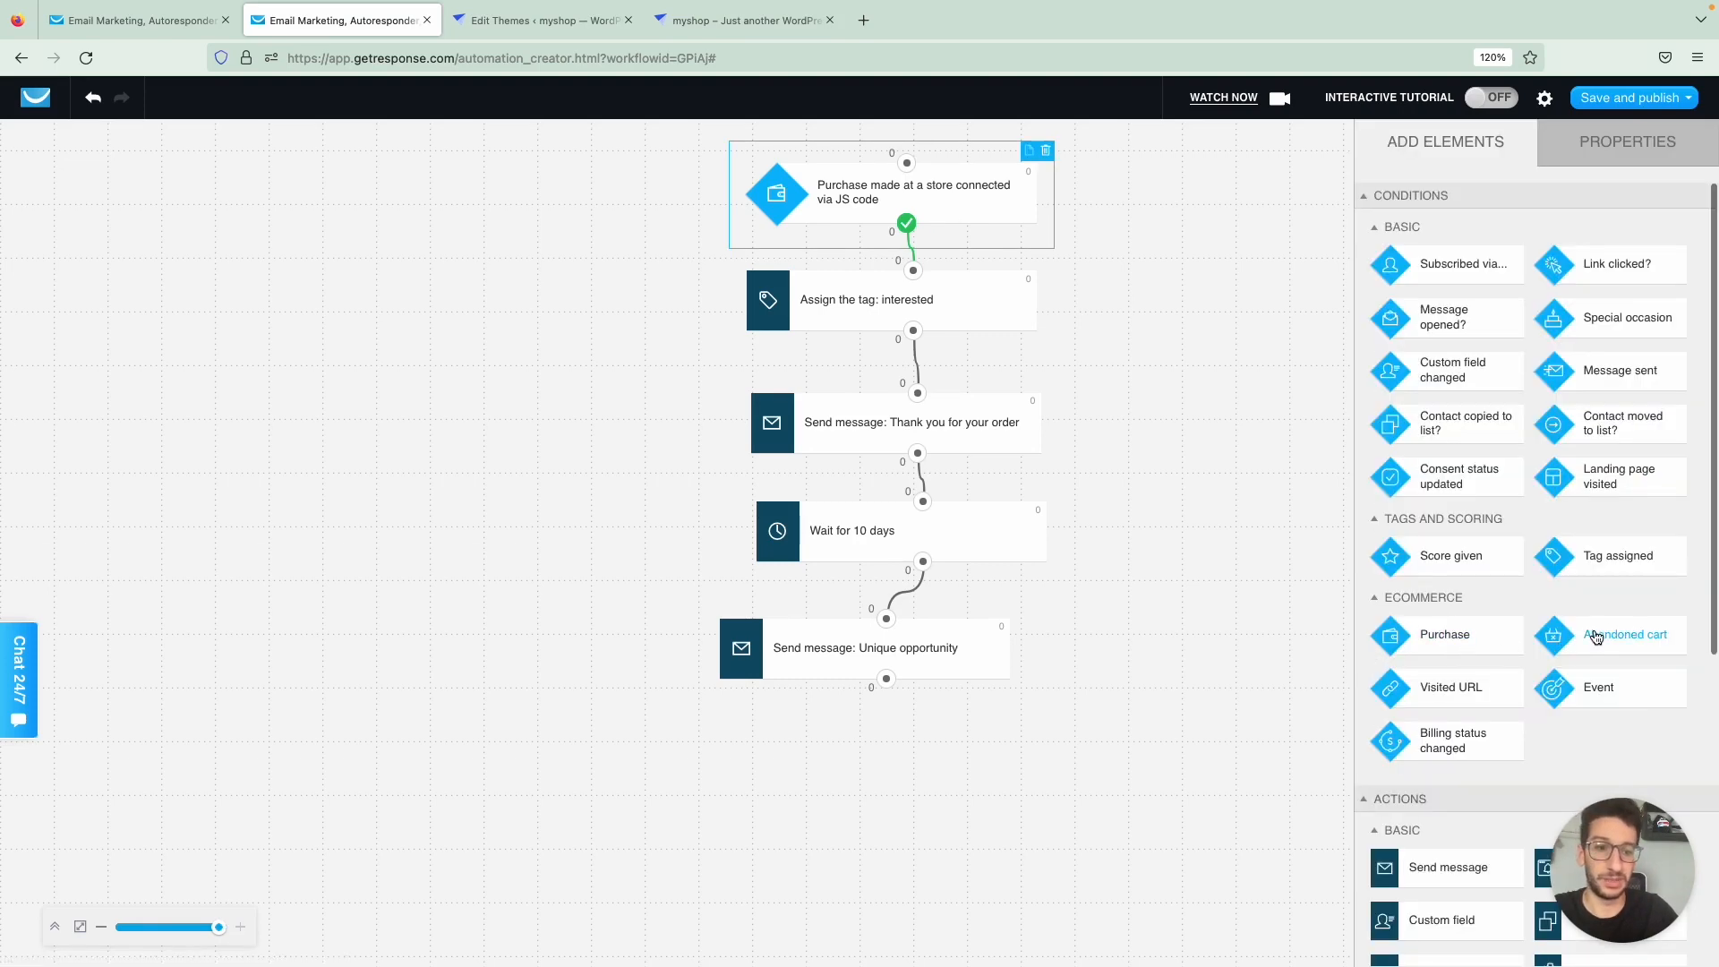
pyautogui.moveTo(1600, 645)
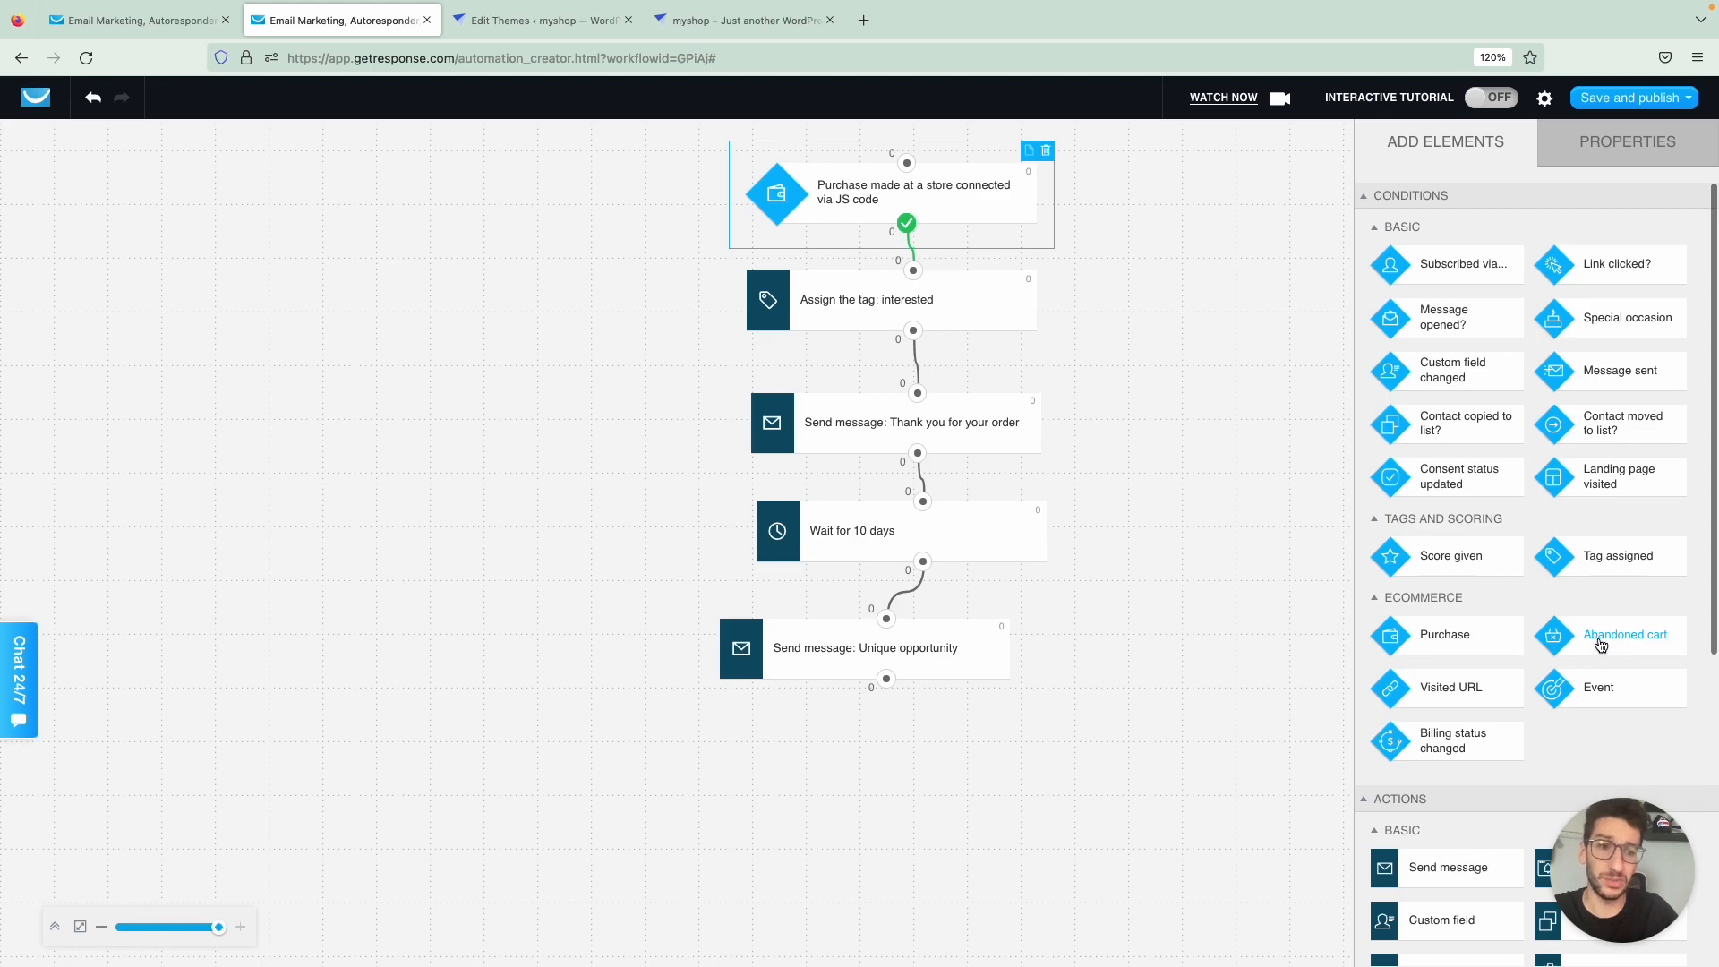
pyautogui.moveTo(1619, 652)
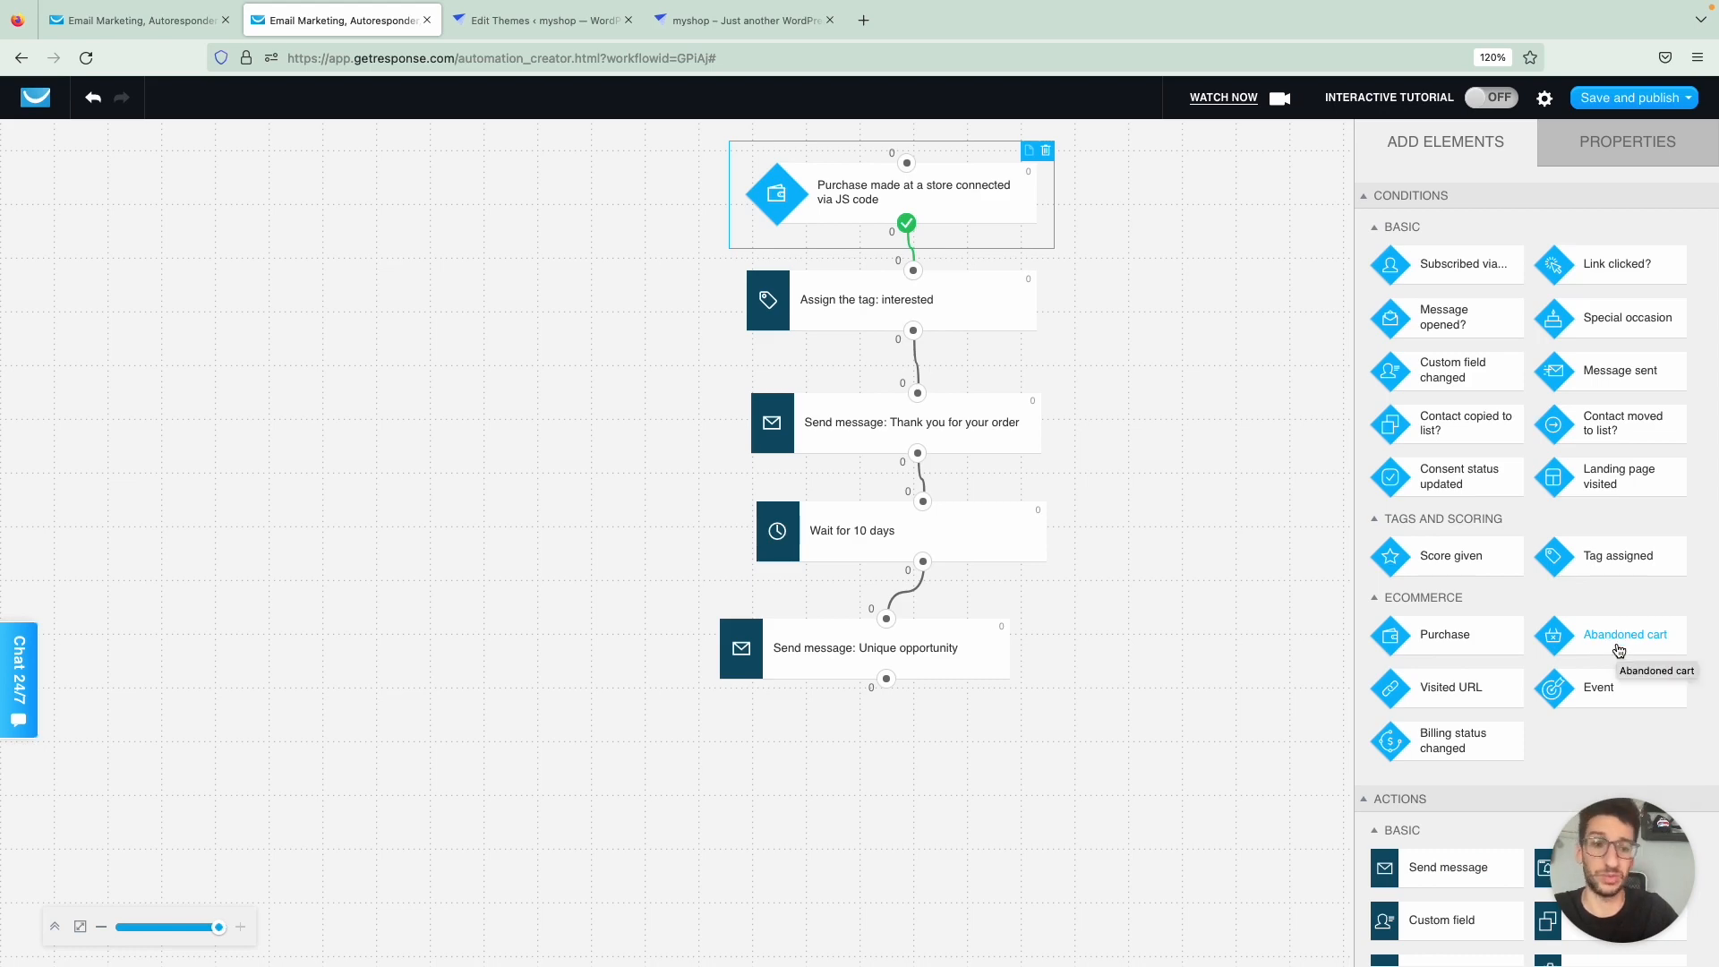
pyautogui.moveTo(1584, 705)
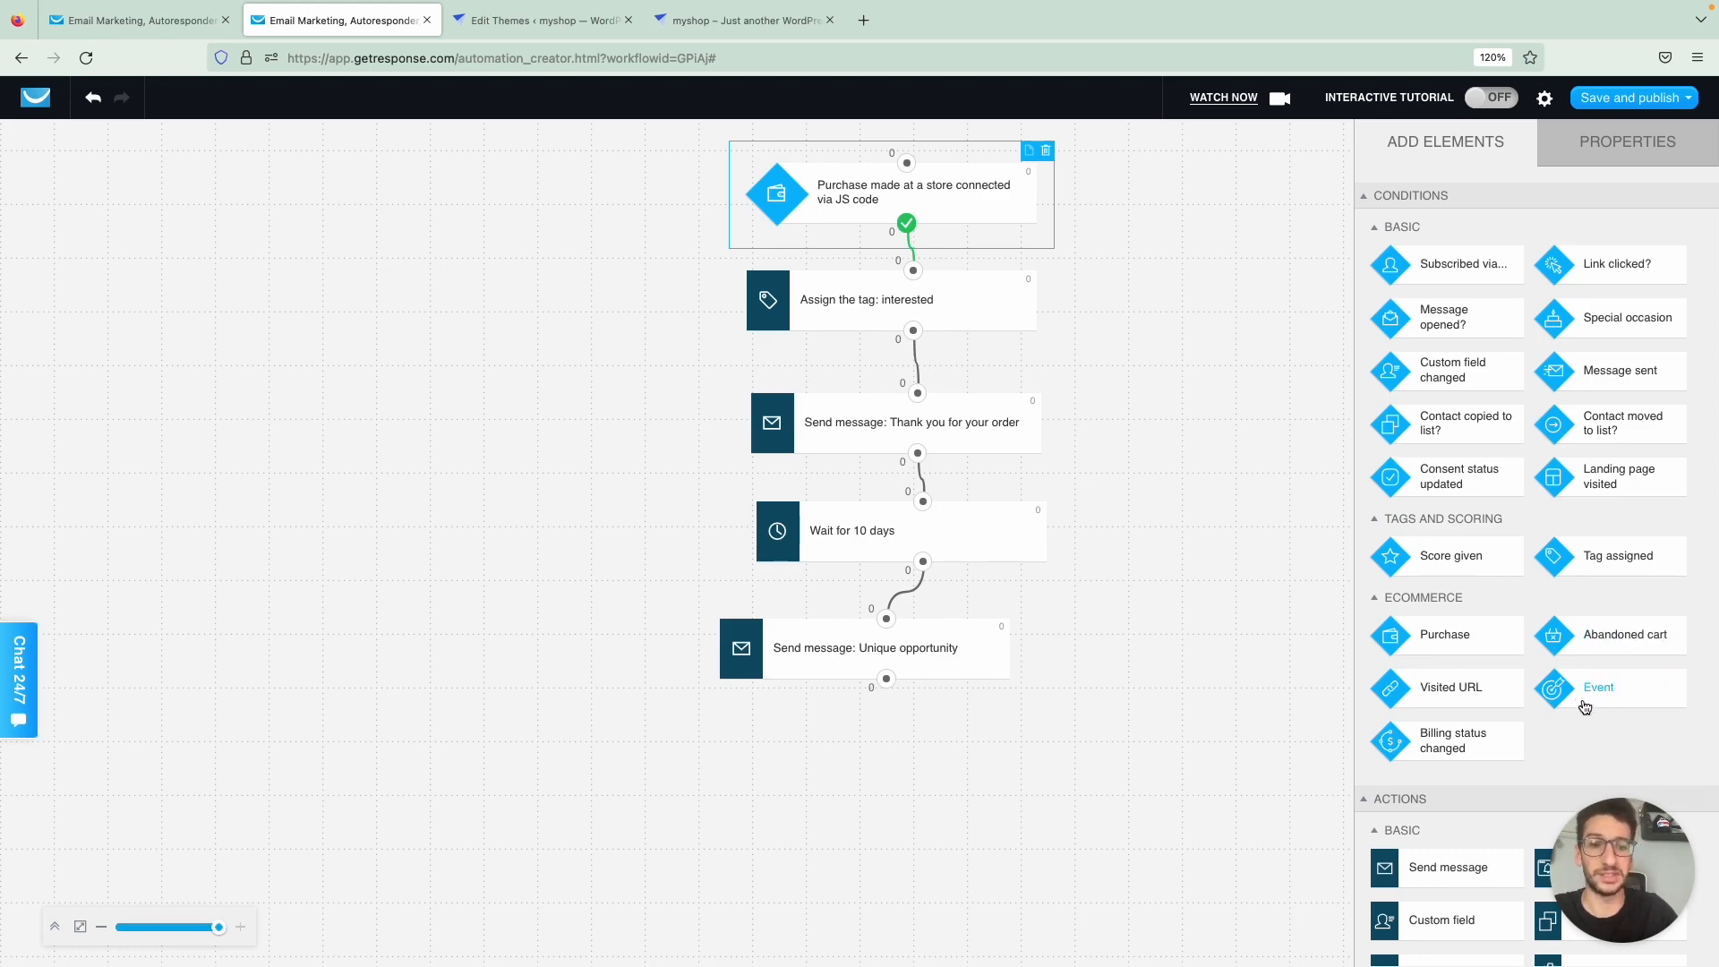
pyautogui.moveTo(1468, 697)
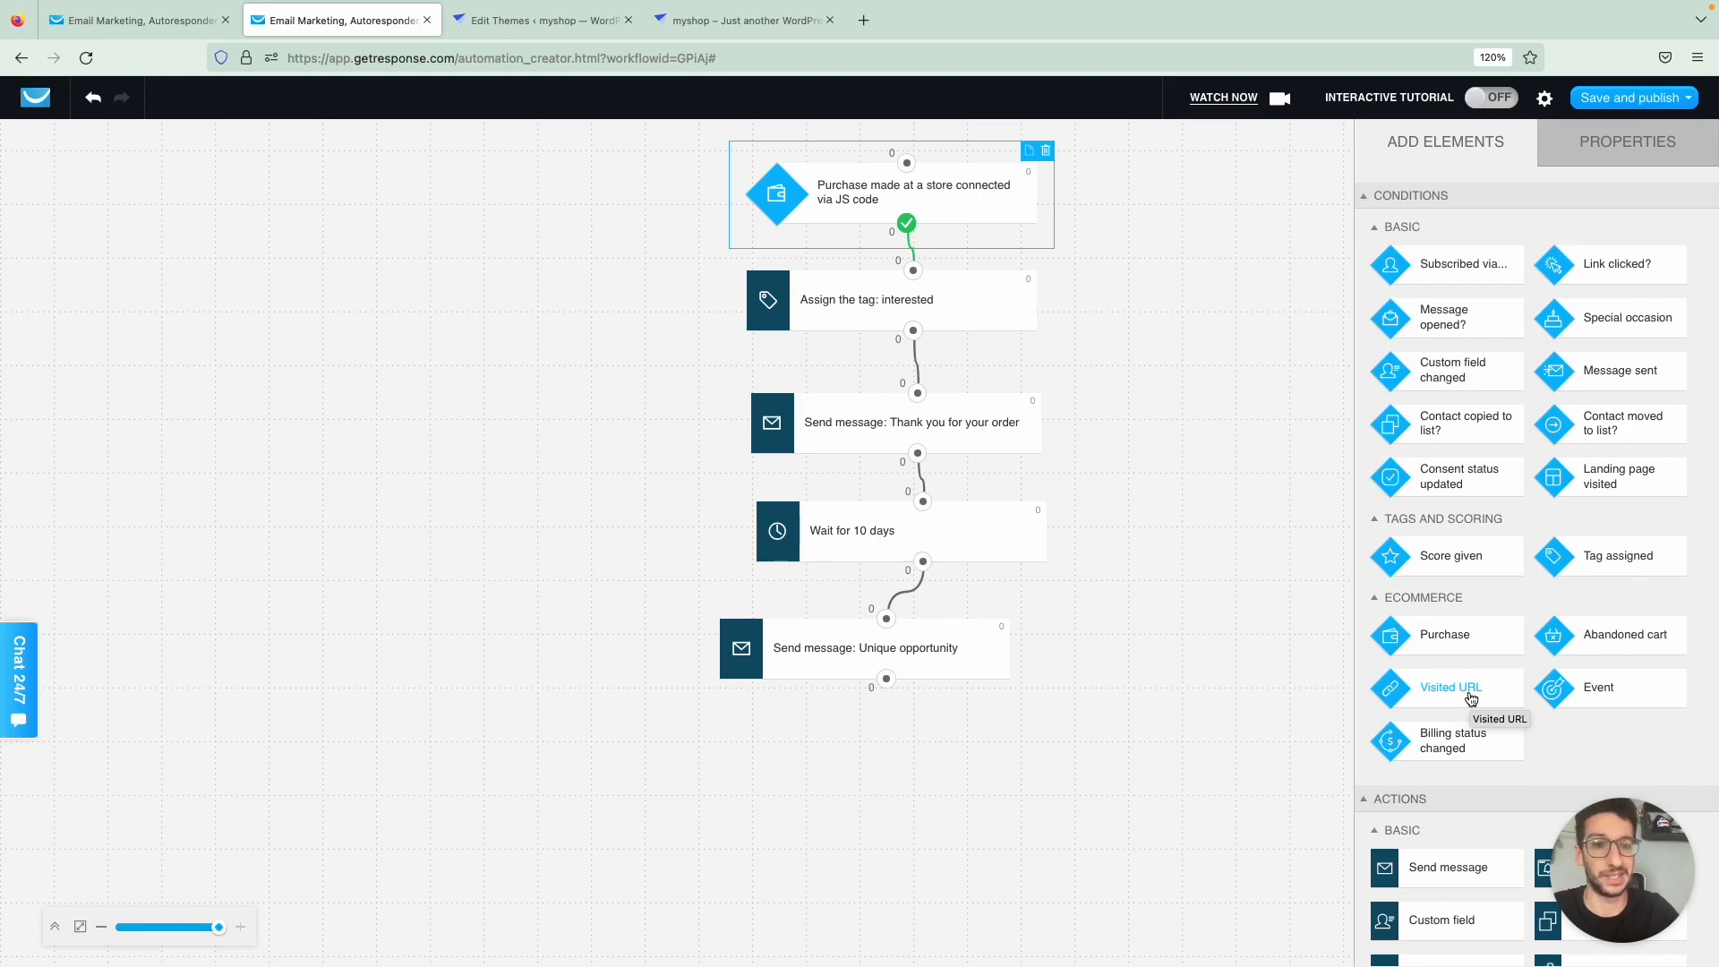
pyautogui.moveTo(1092, 478)
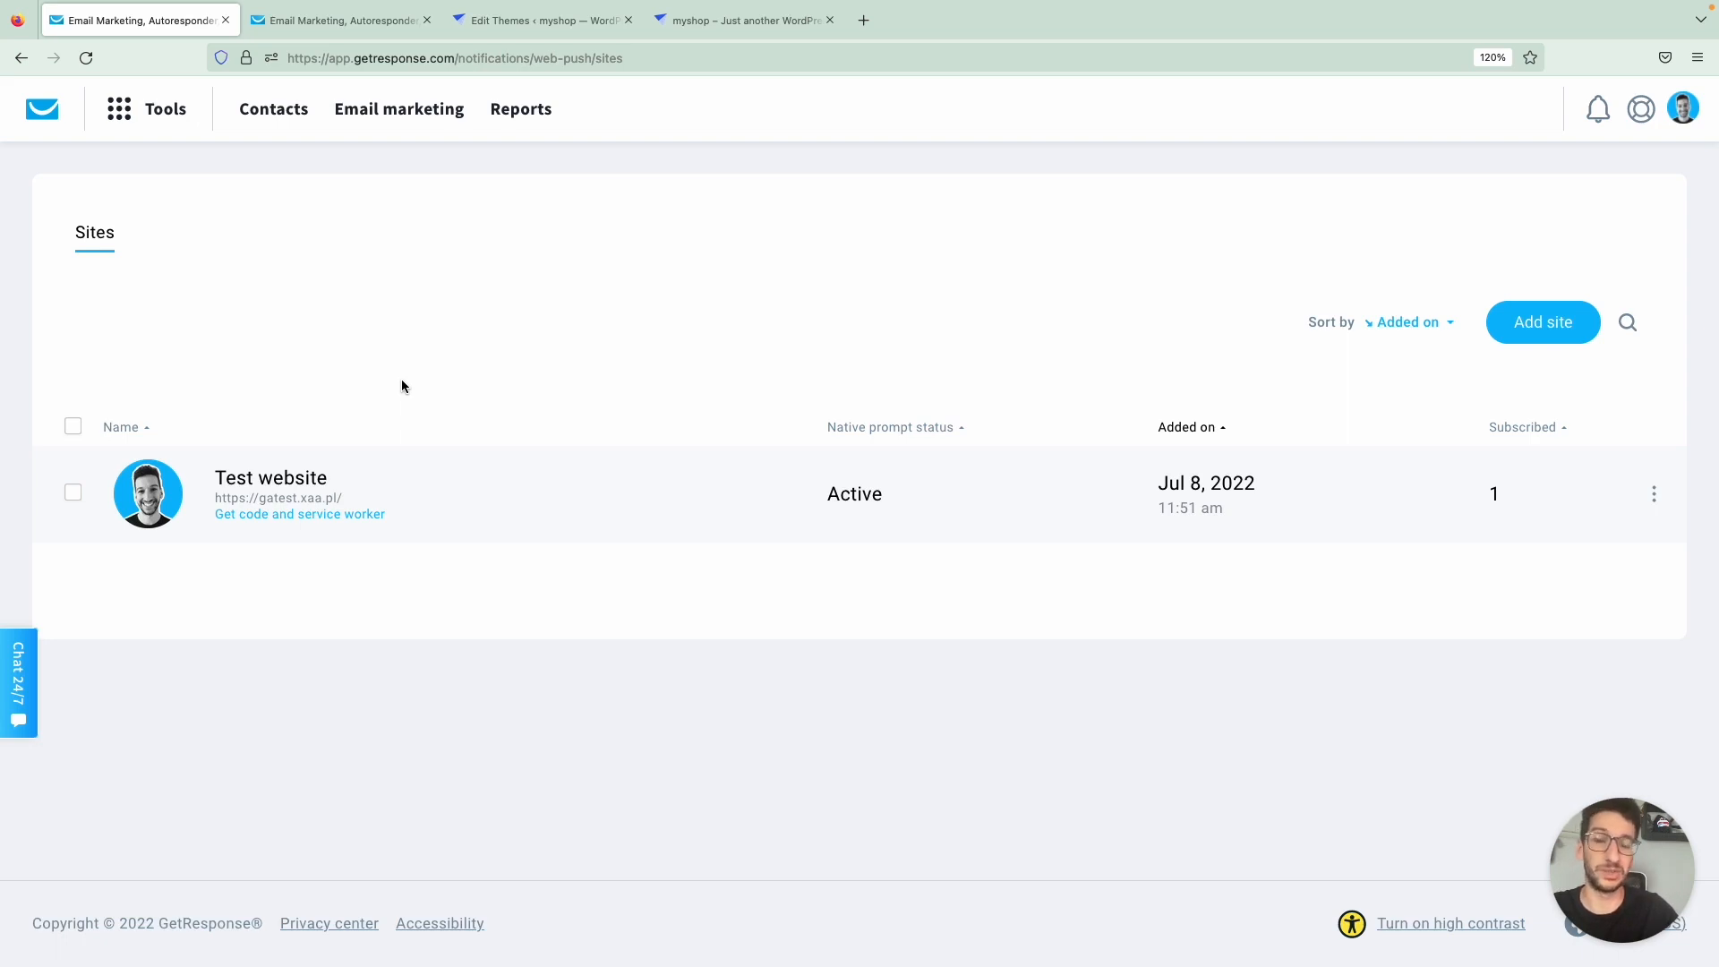
pyautogui.moveTo(722, 378)
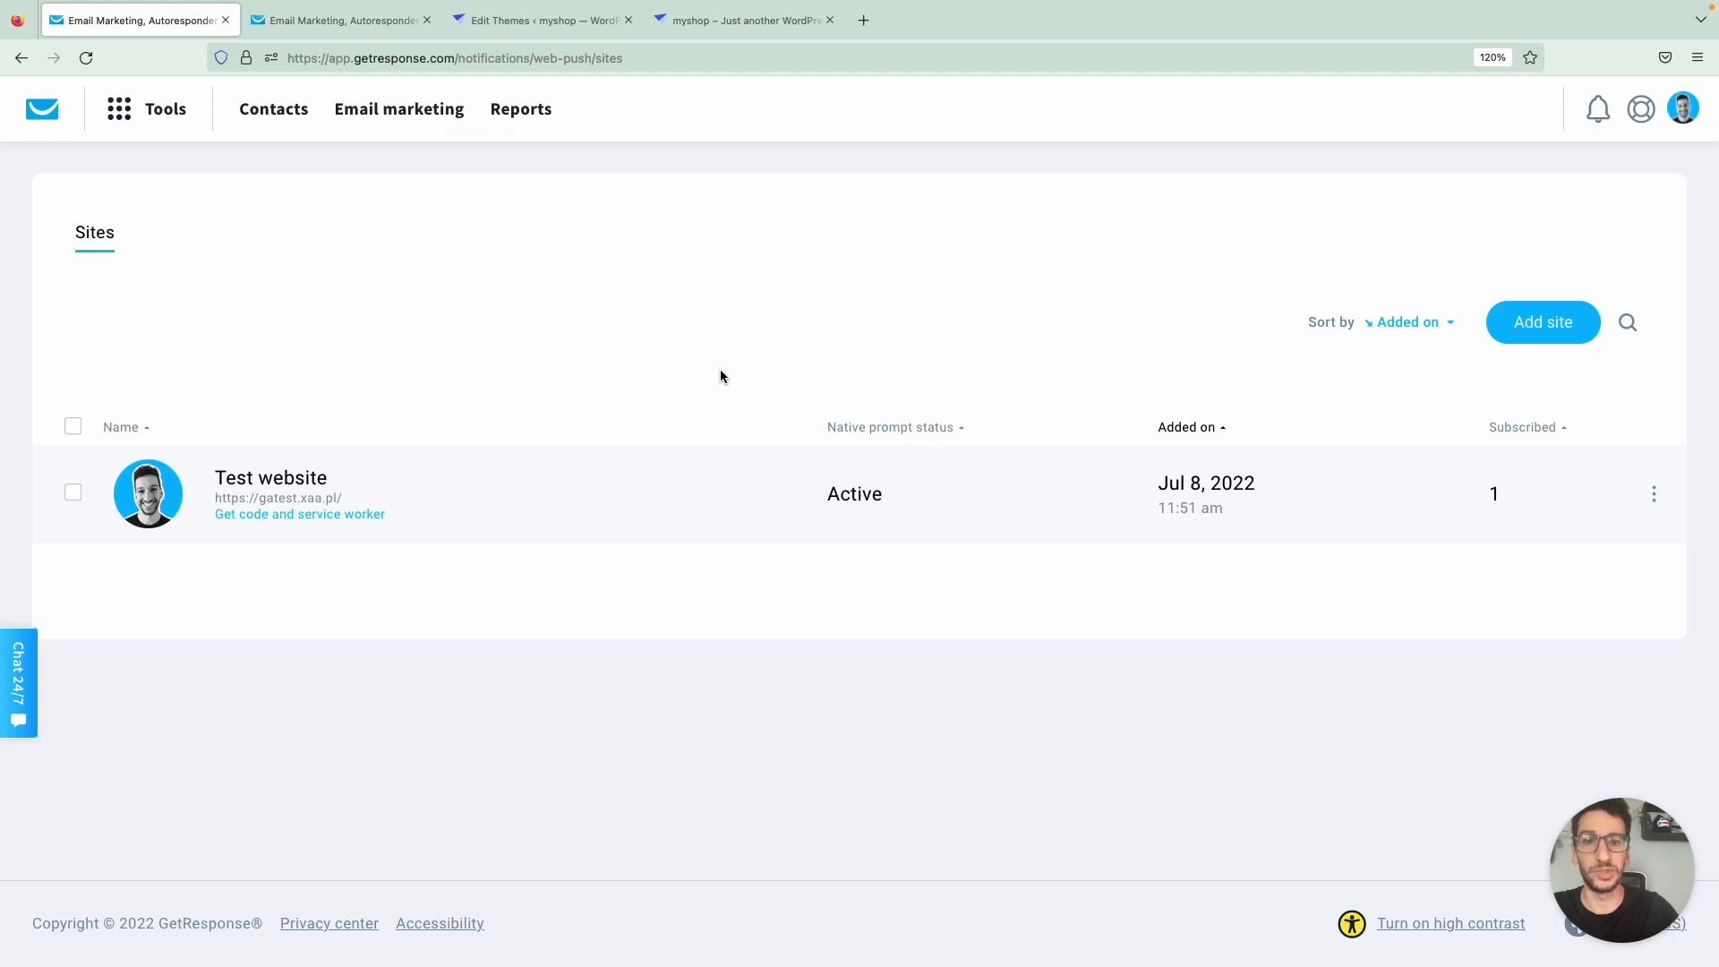